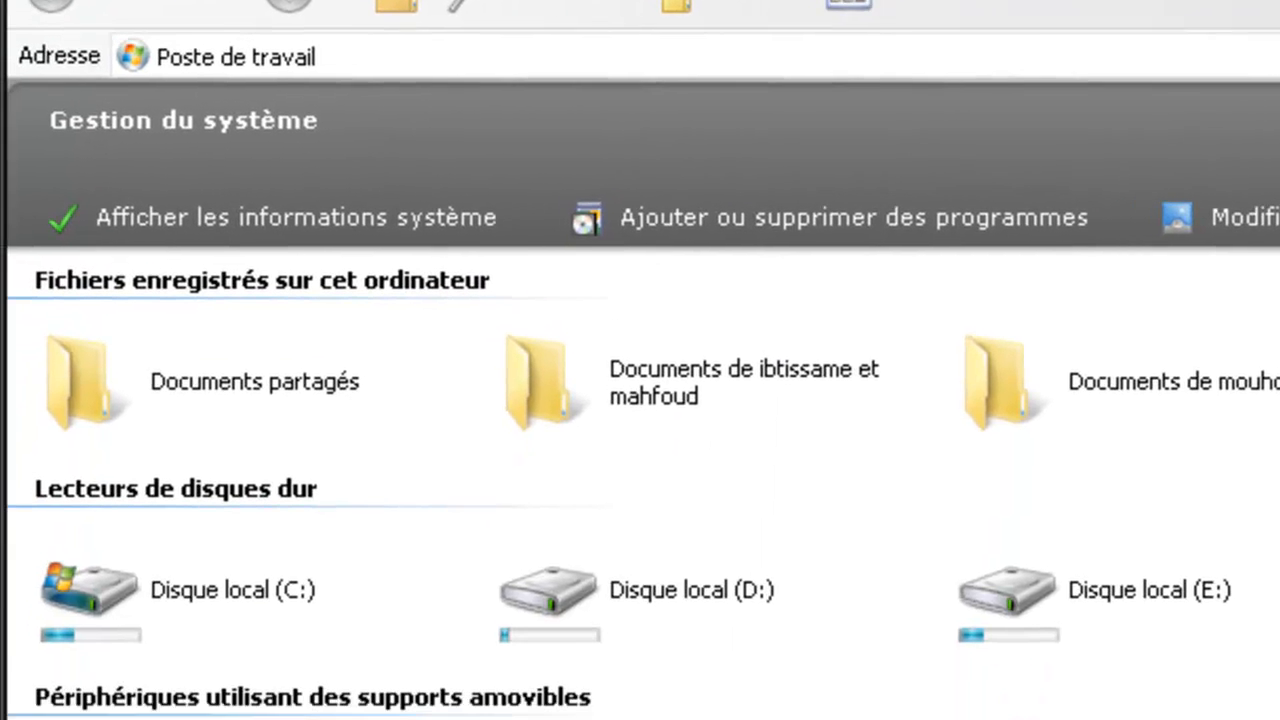
# Browse C: to the youtube folder and open youtube.bat for editing.
pyautogui.doubleClick(84, 584)
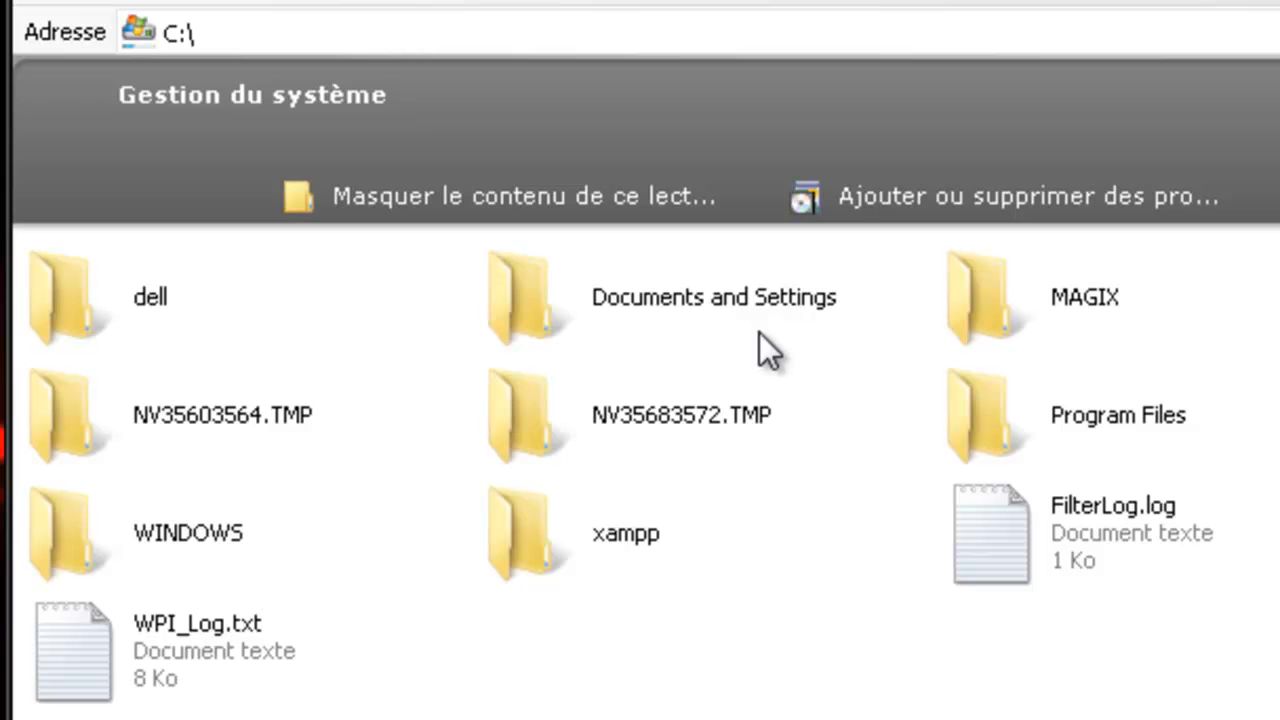
pyautogui.doubleClick(708, 296)
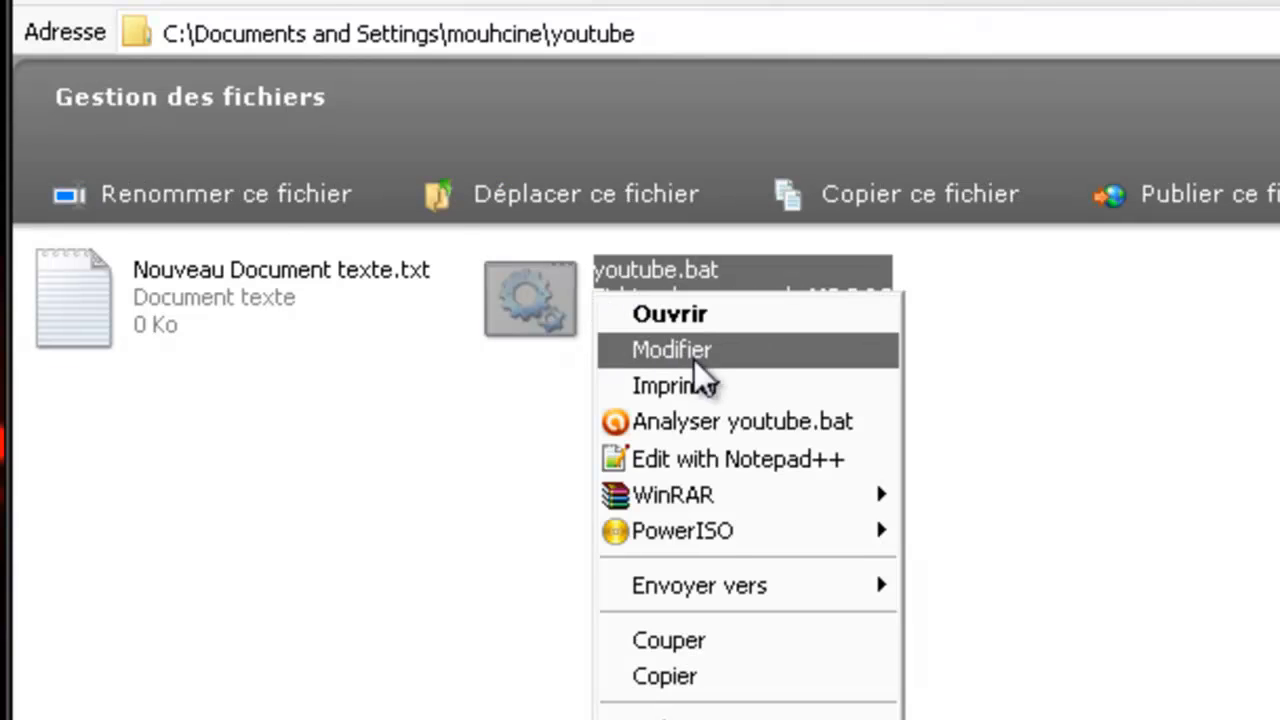
pyautogui.click(672, 348)
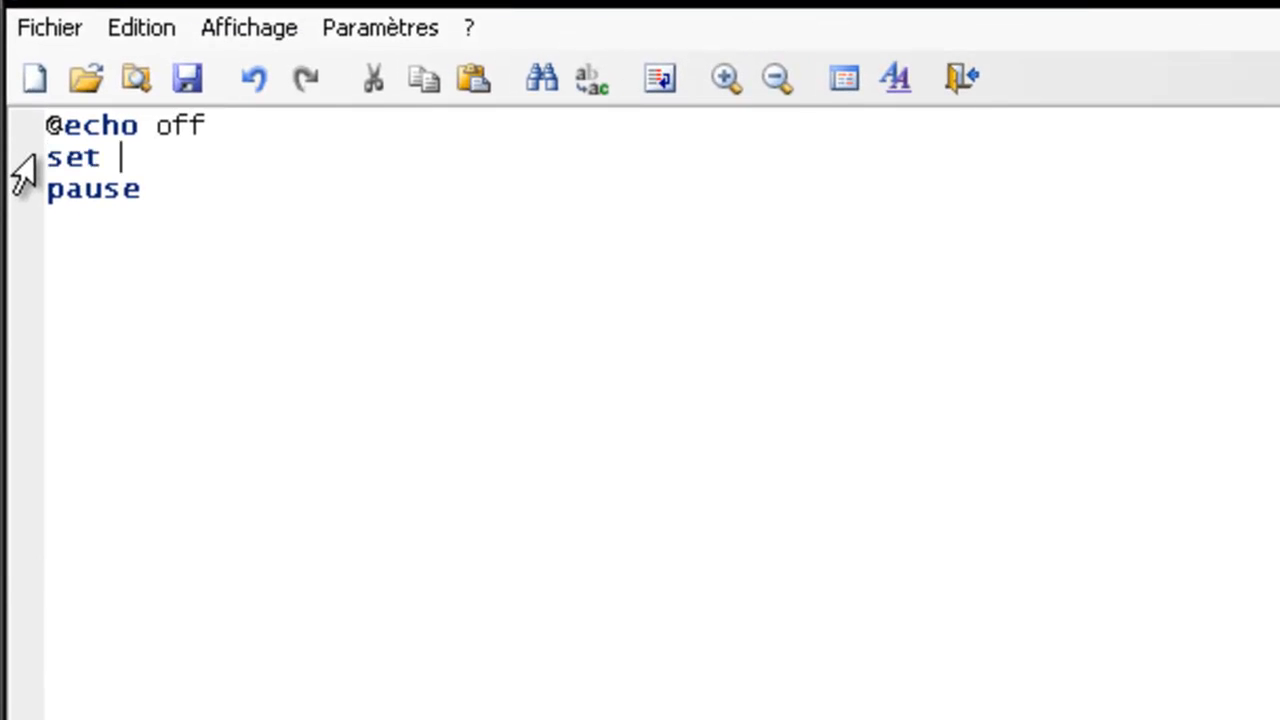
# Complete line two as 'set /p num1=enter your first number' and start a new line.
pyautogui.write('/')
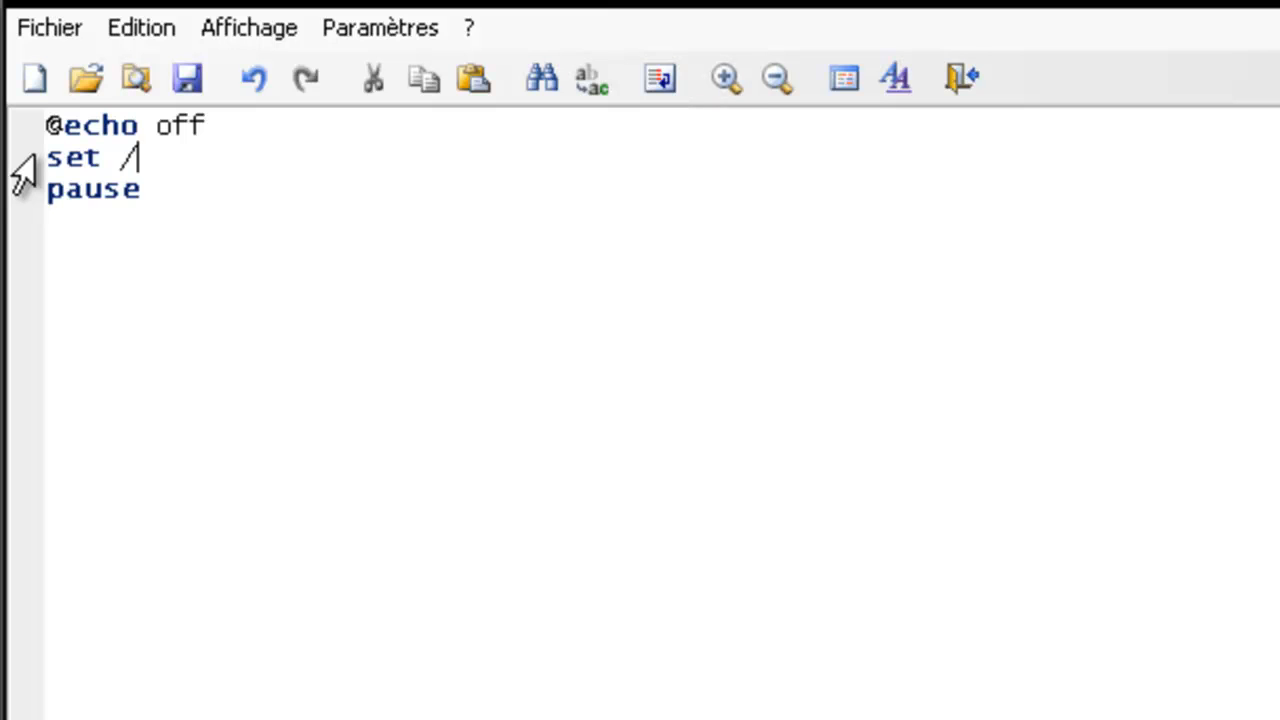
pyautogui.write('p nu')
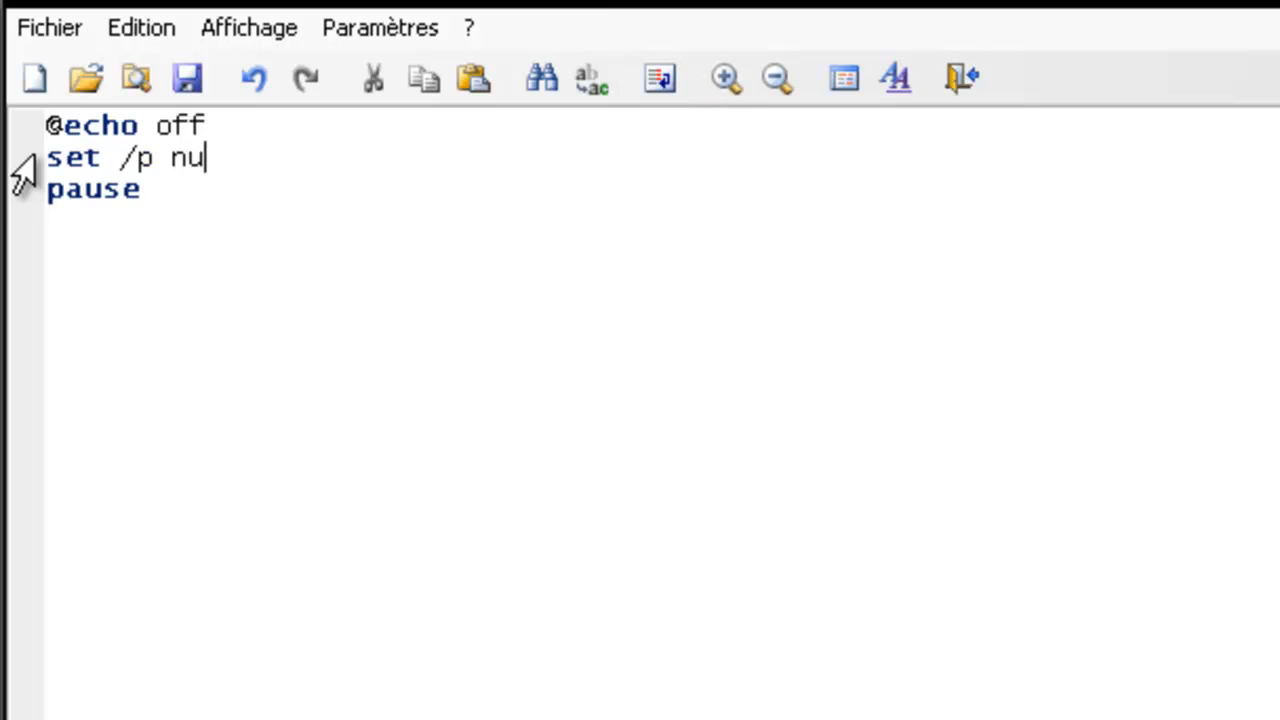
pyautogui.write('m1')
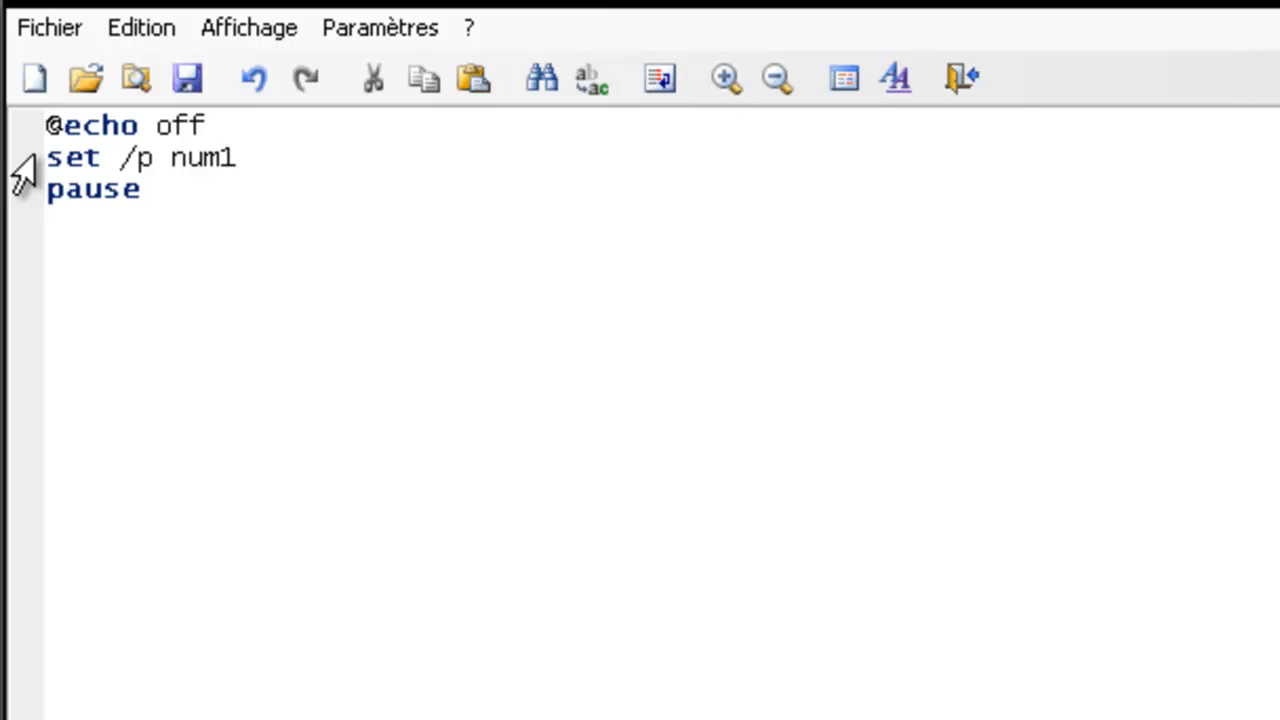
pyautogui.write('=')
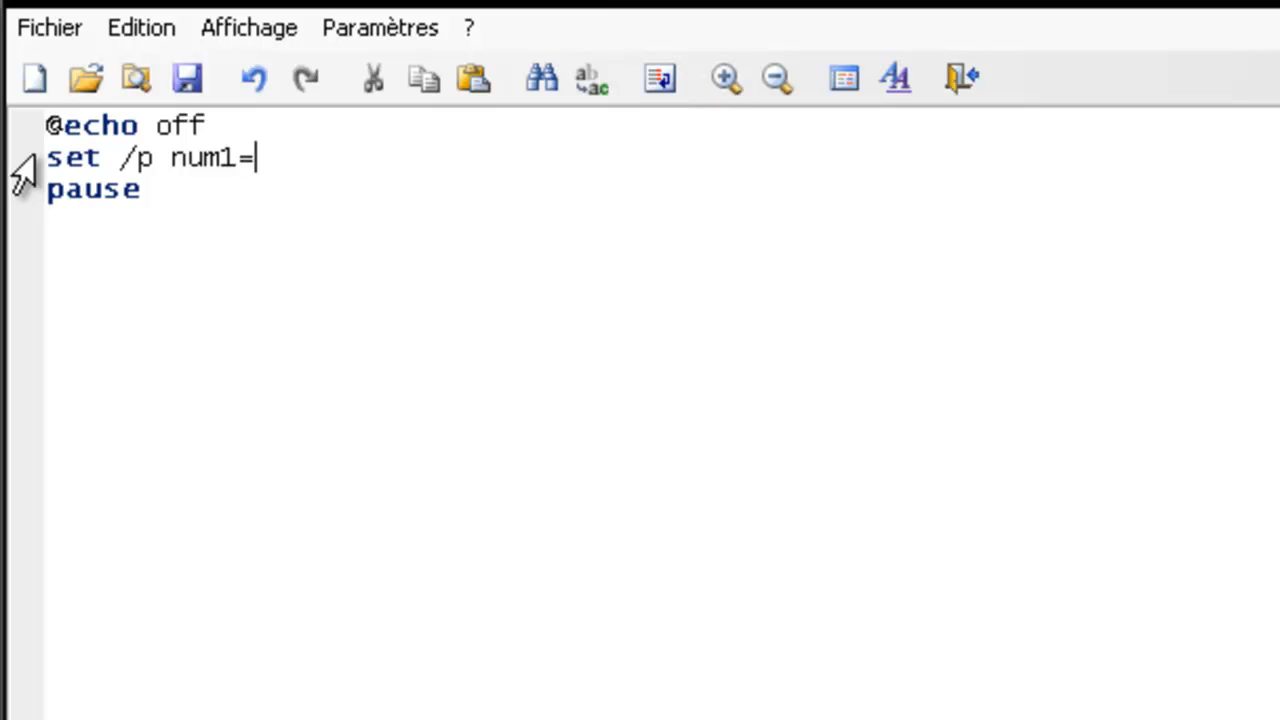
pyautogui.write('enter')
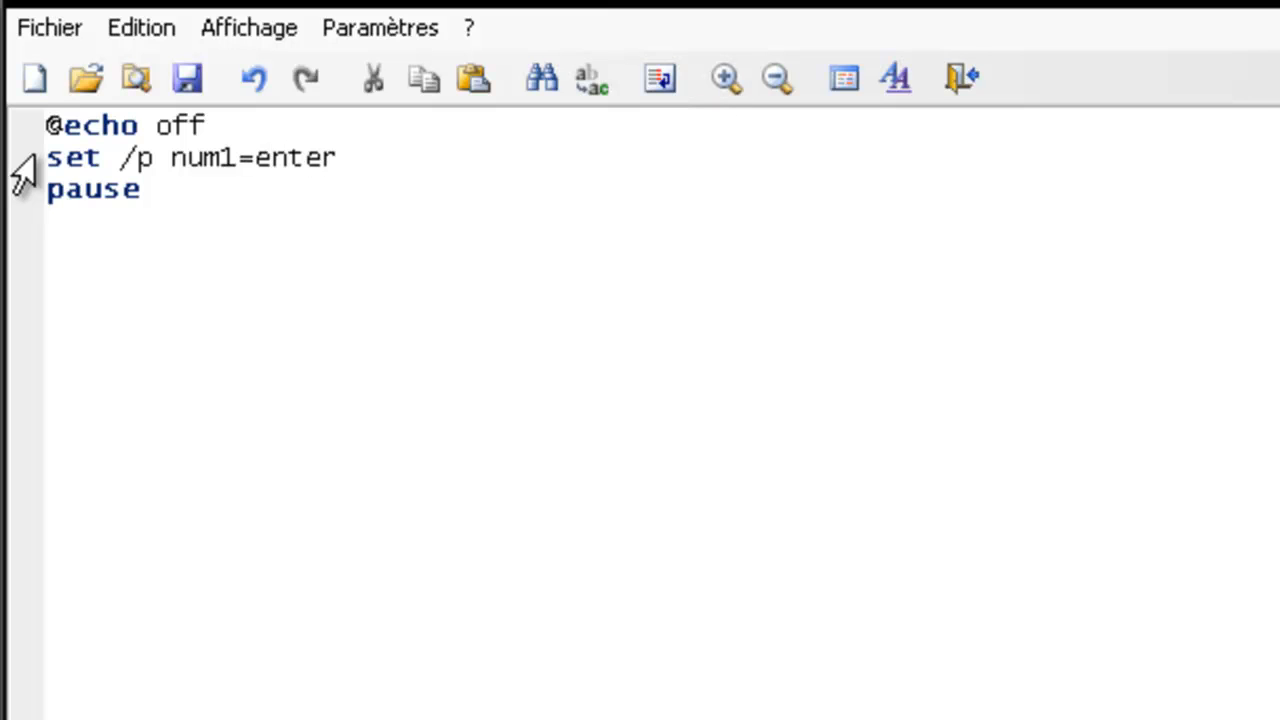
pyautogui.write('your')
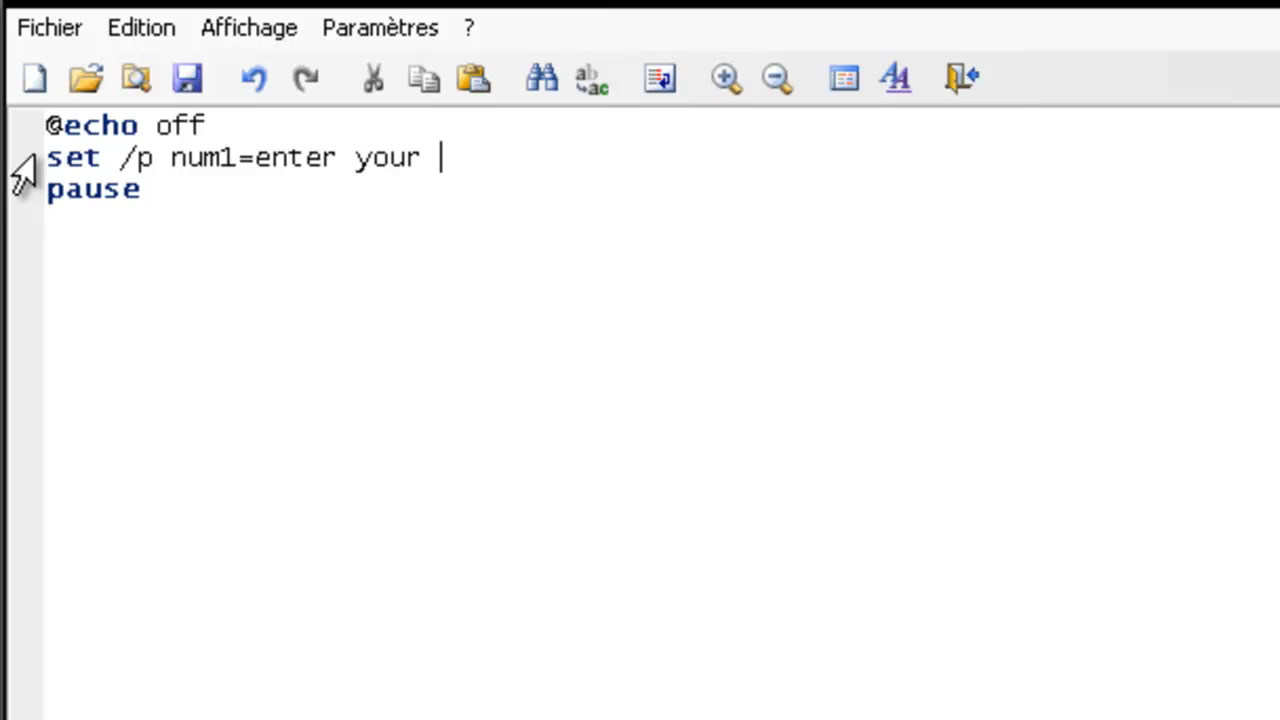
pyautogui.write('firs')
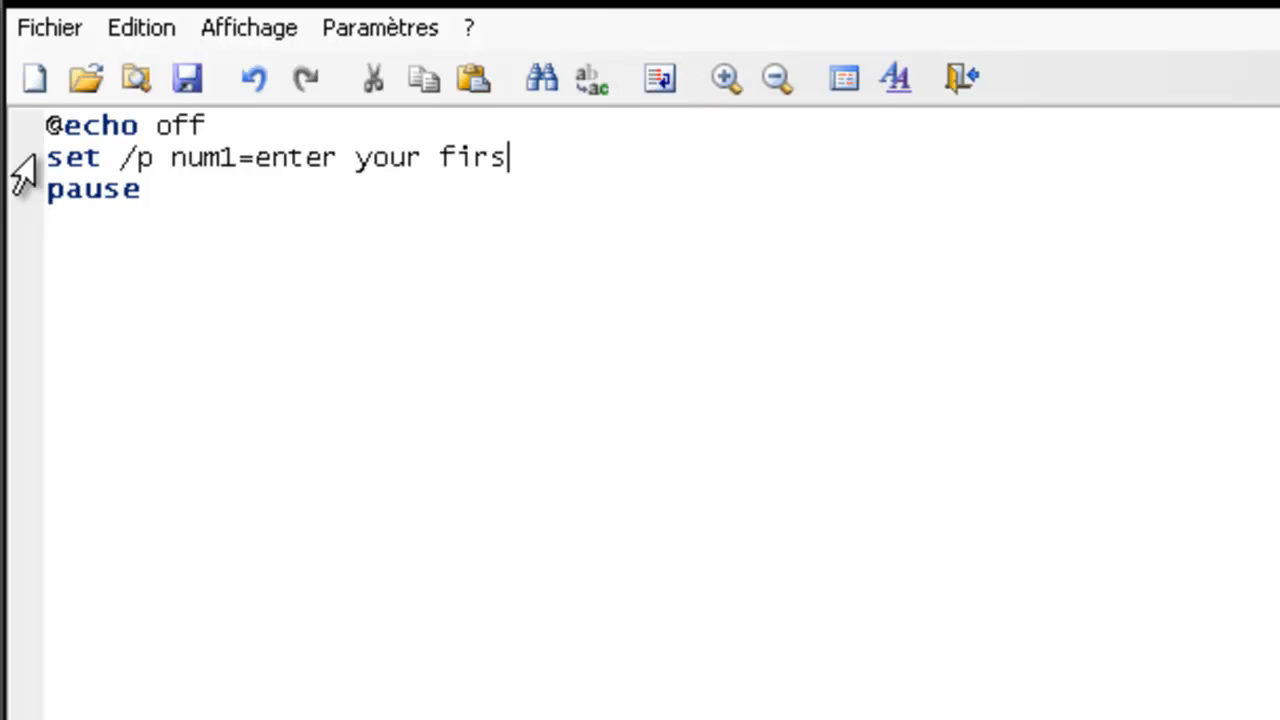
pyautogui.write('t num')
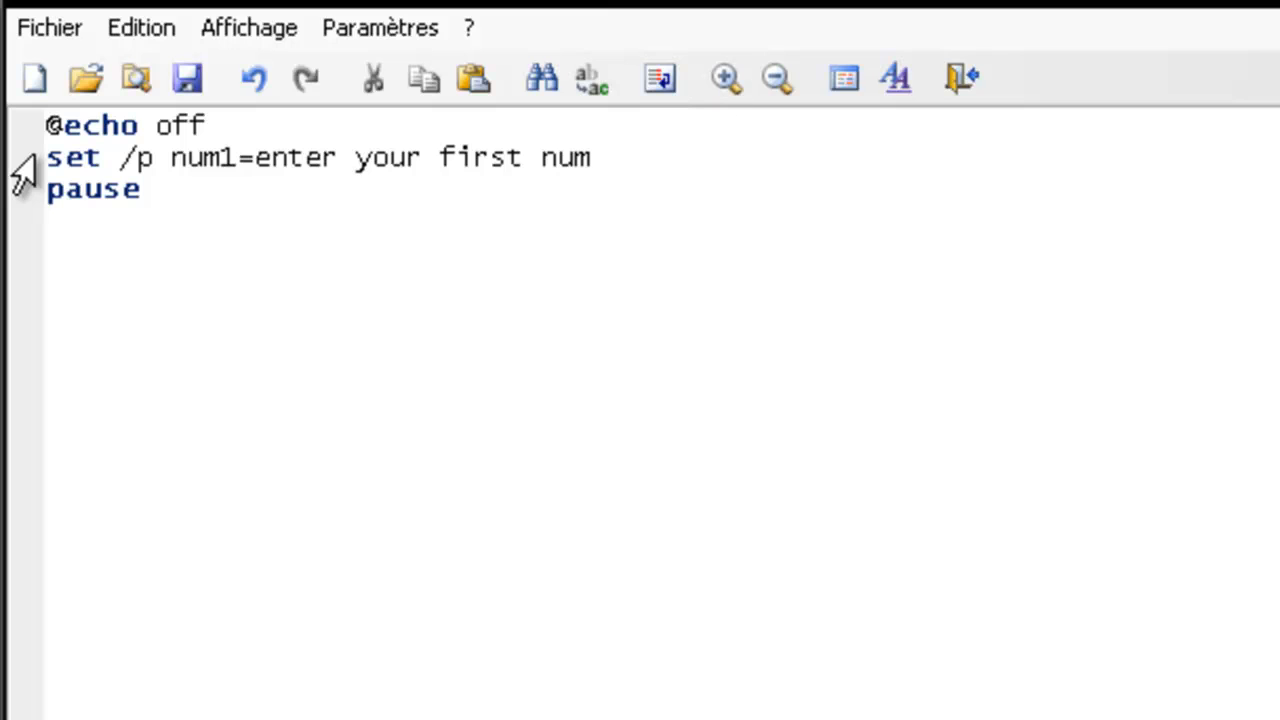
pyautogui.write('ber')
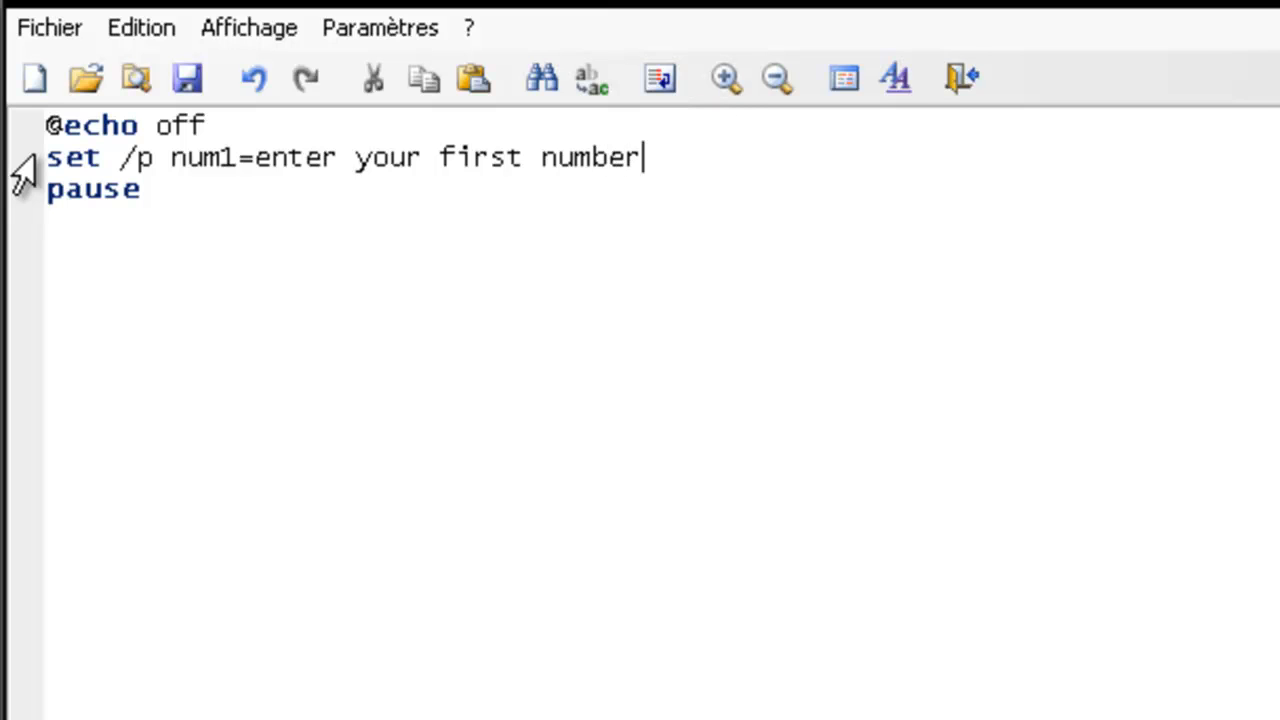
pyautogui.press('Enter')
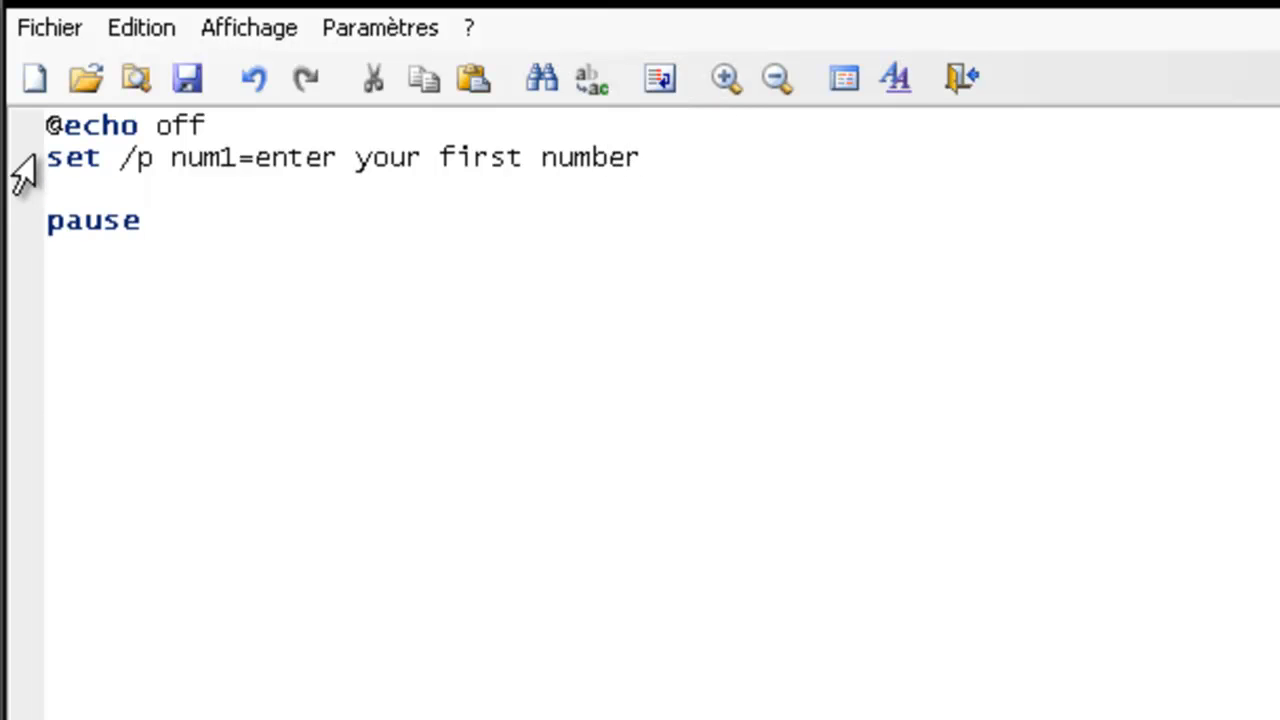
# Write 'set /p num2=enter your second number' on the third line.
pyautogui.write('set')
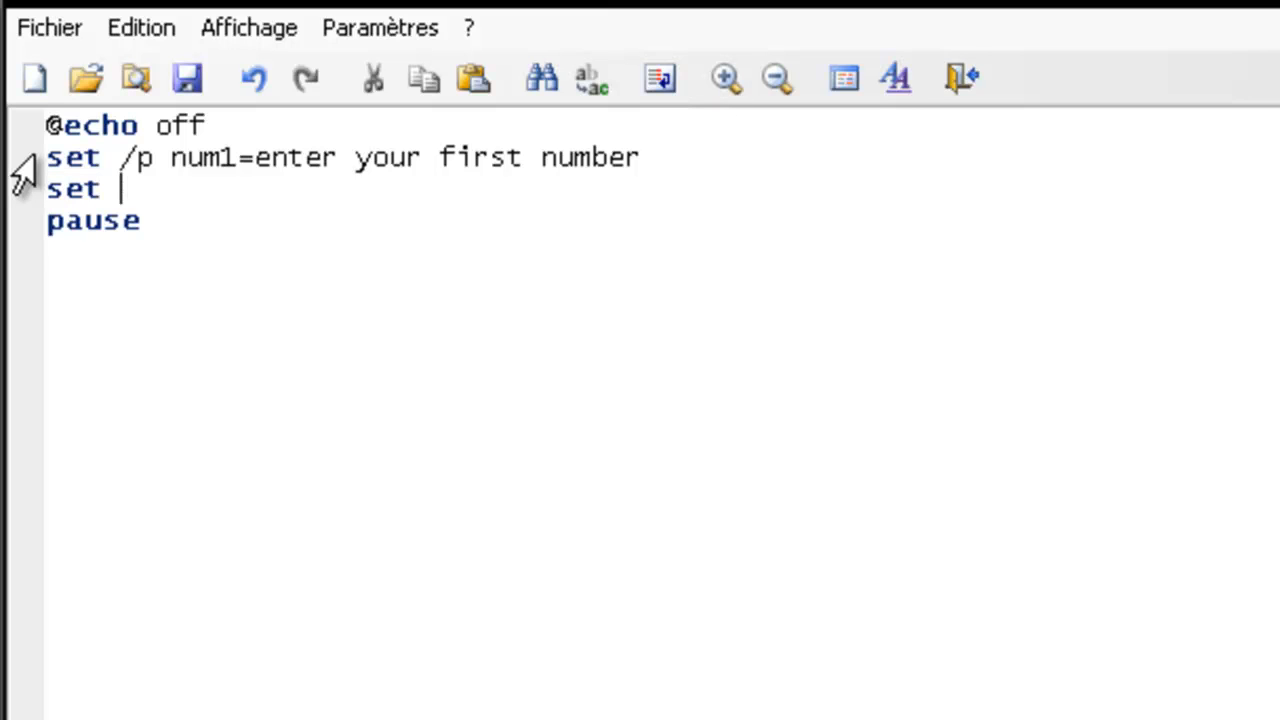
pyautogui.write('/p')
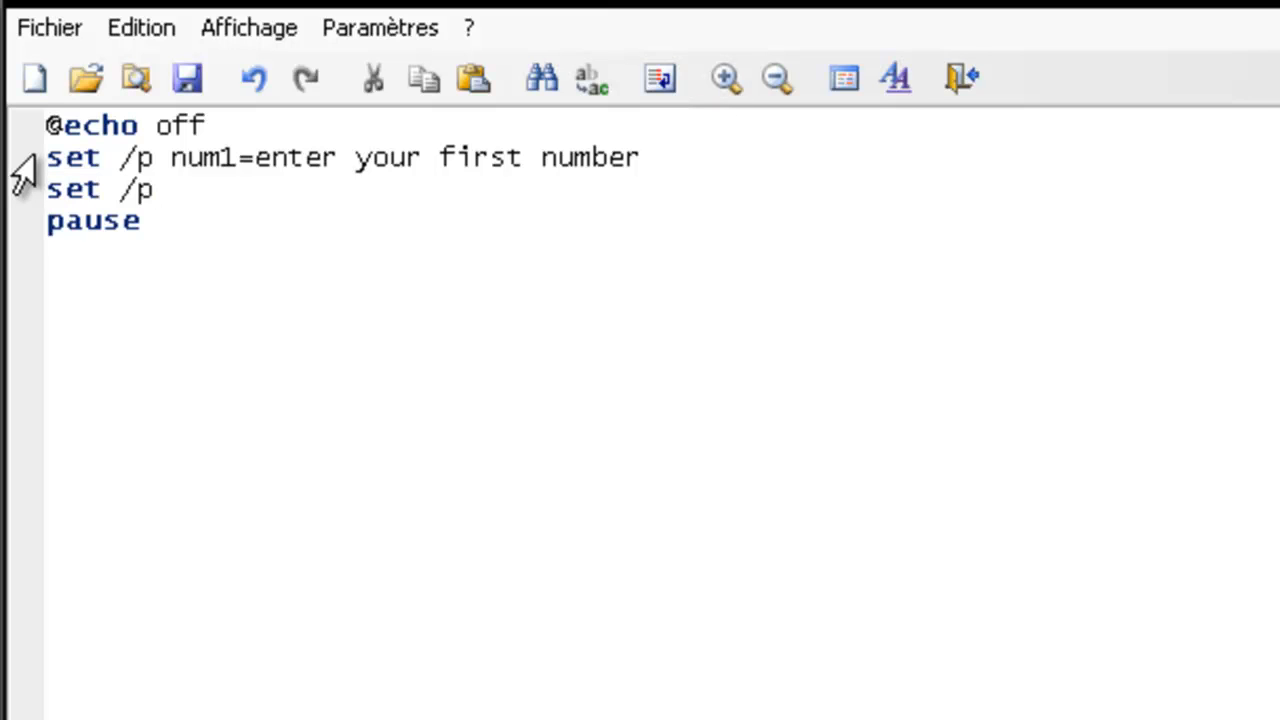
pyautogui.write('num2')
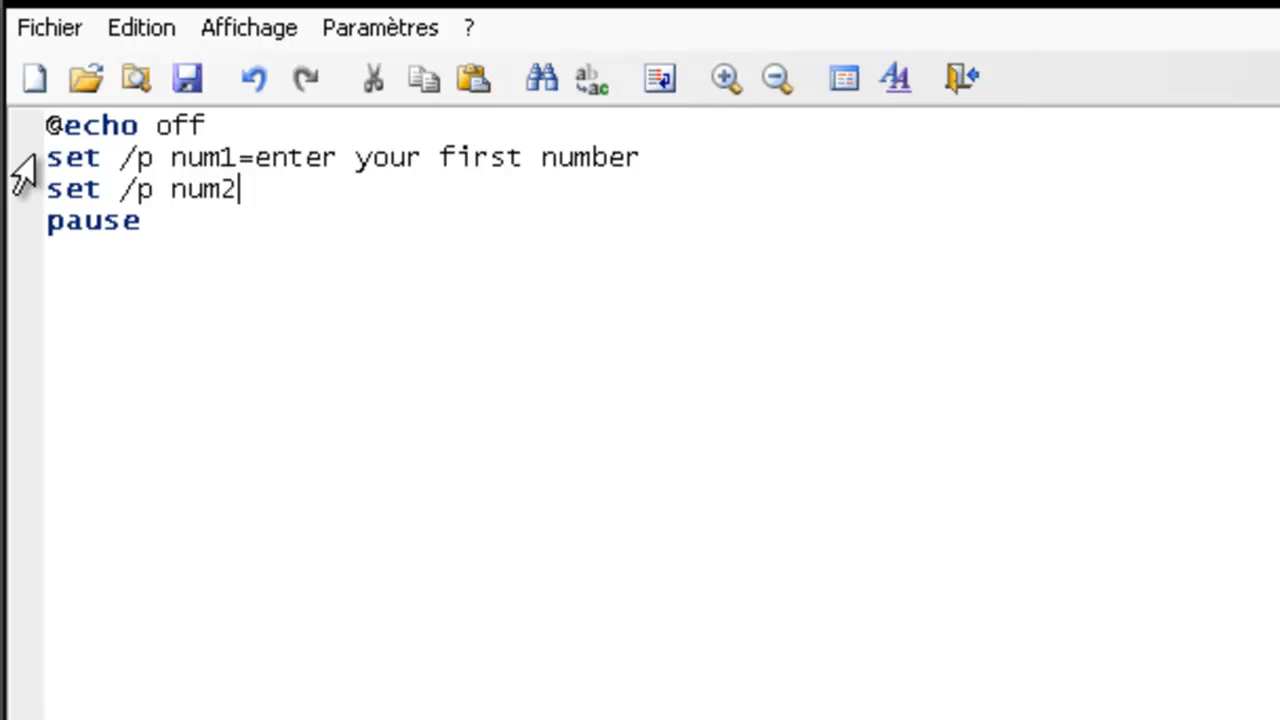
pyautogui.write('=')
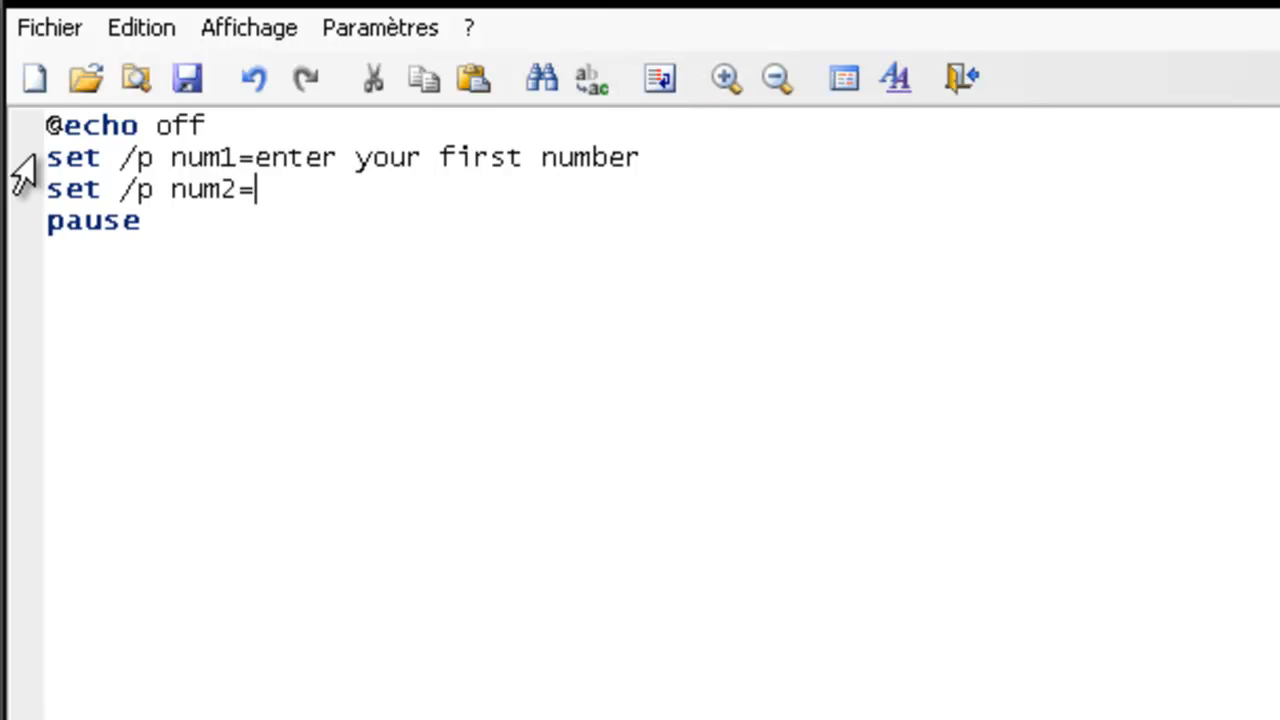
pyautogui.write('enter')
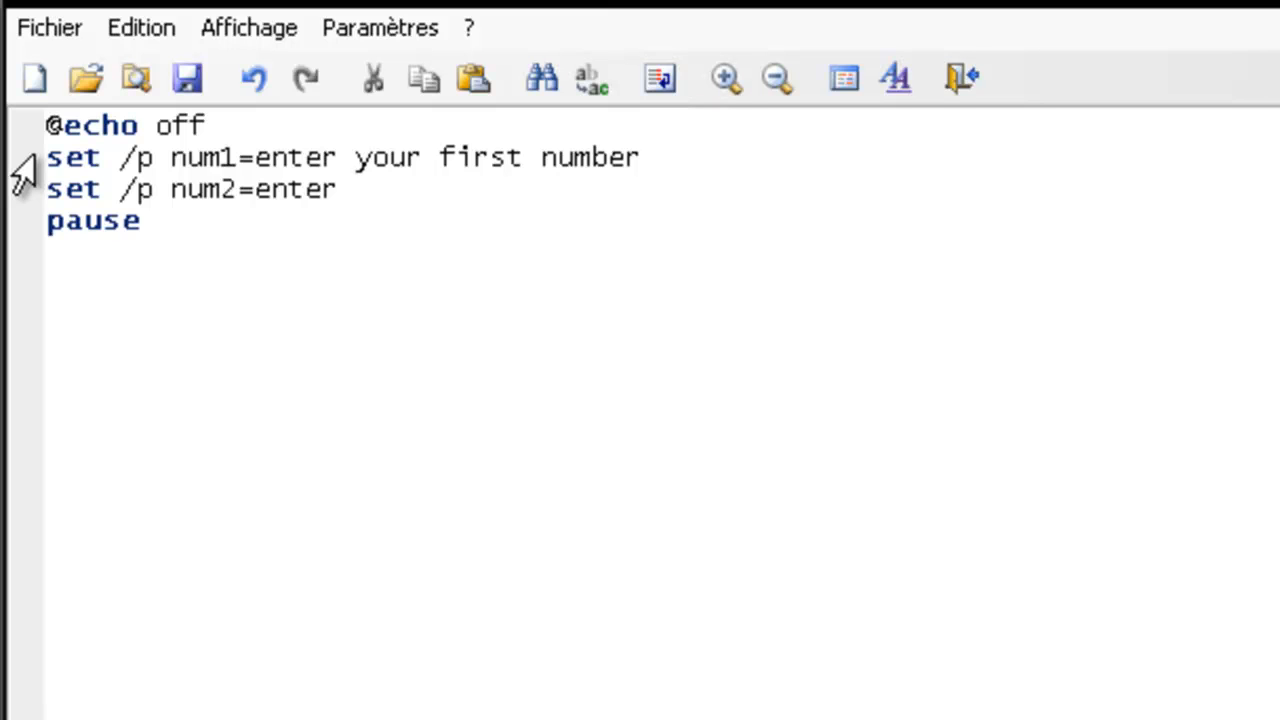
pyautogui.write('your sec')
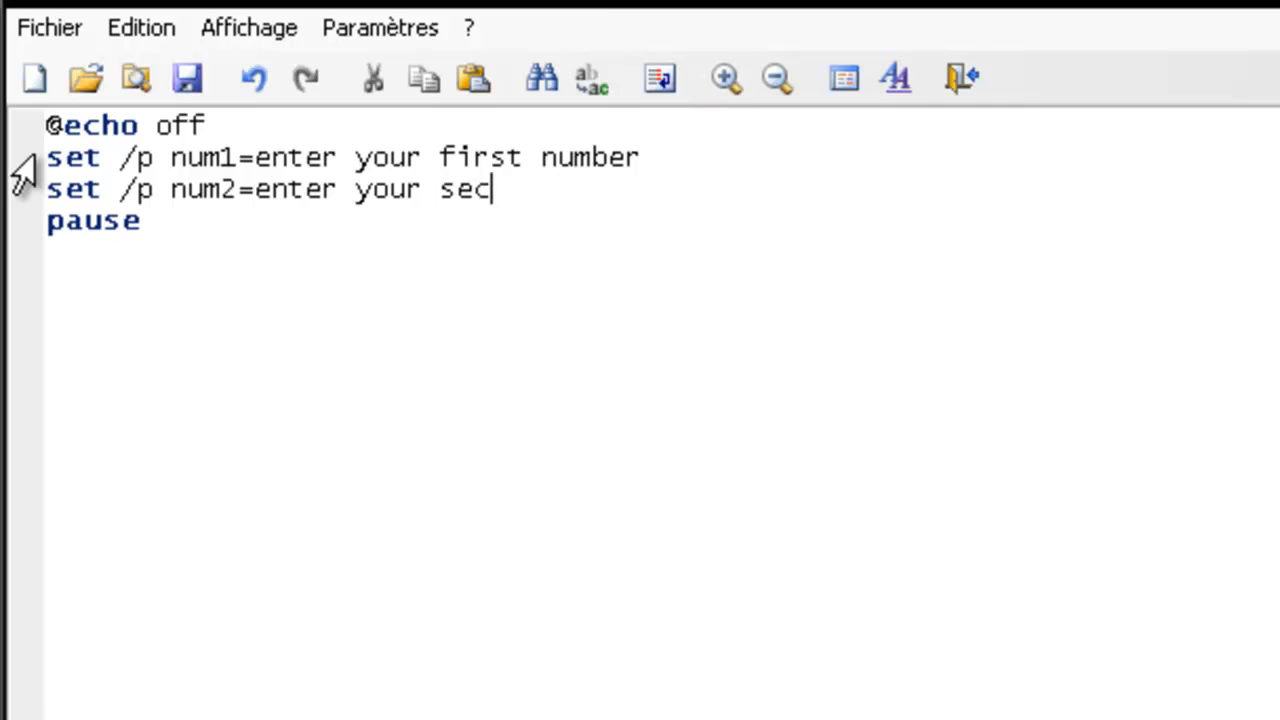
pyautogui.write('ond')
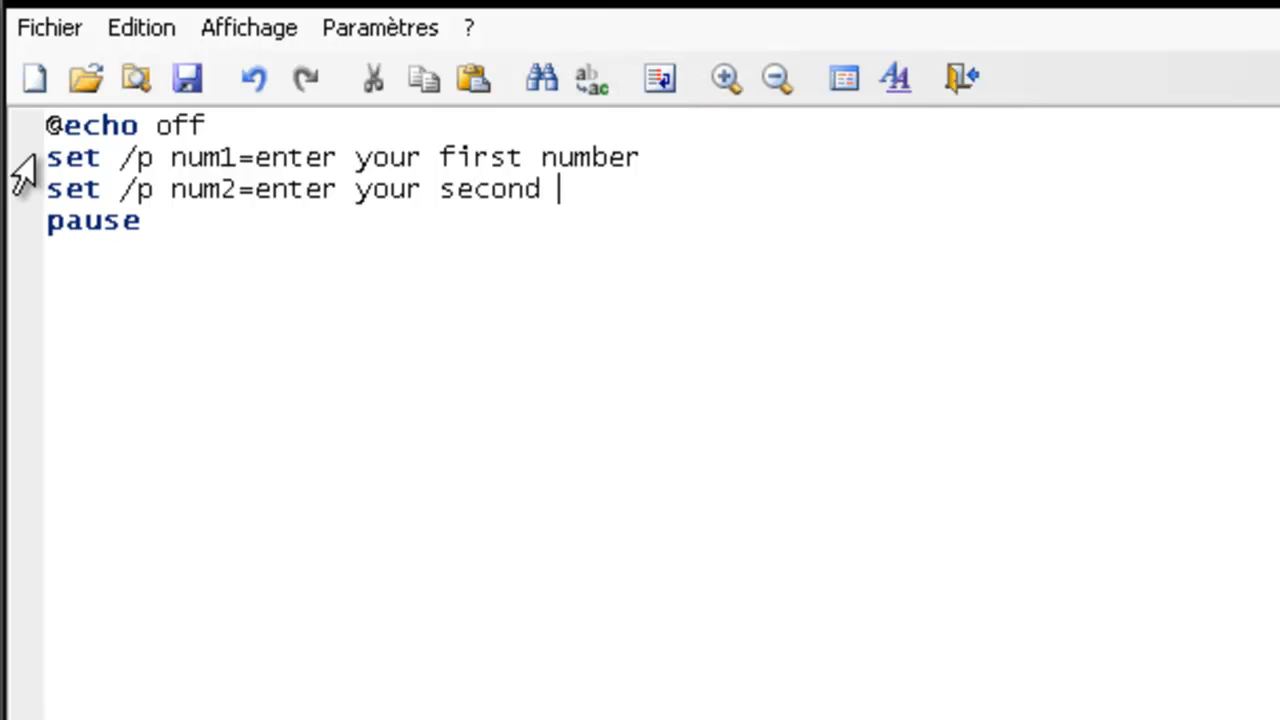
pyautogui.write('numb')
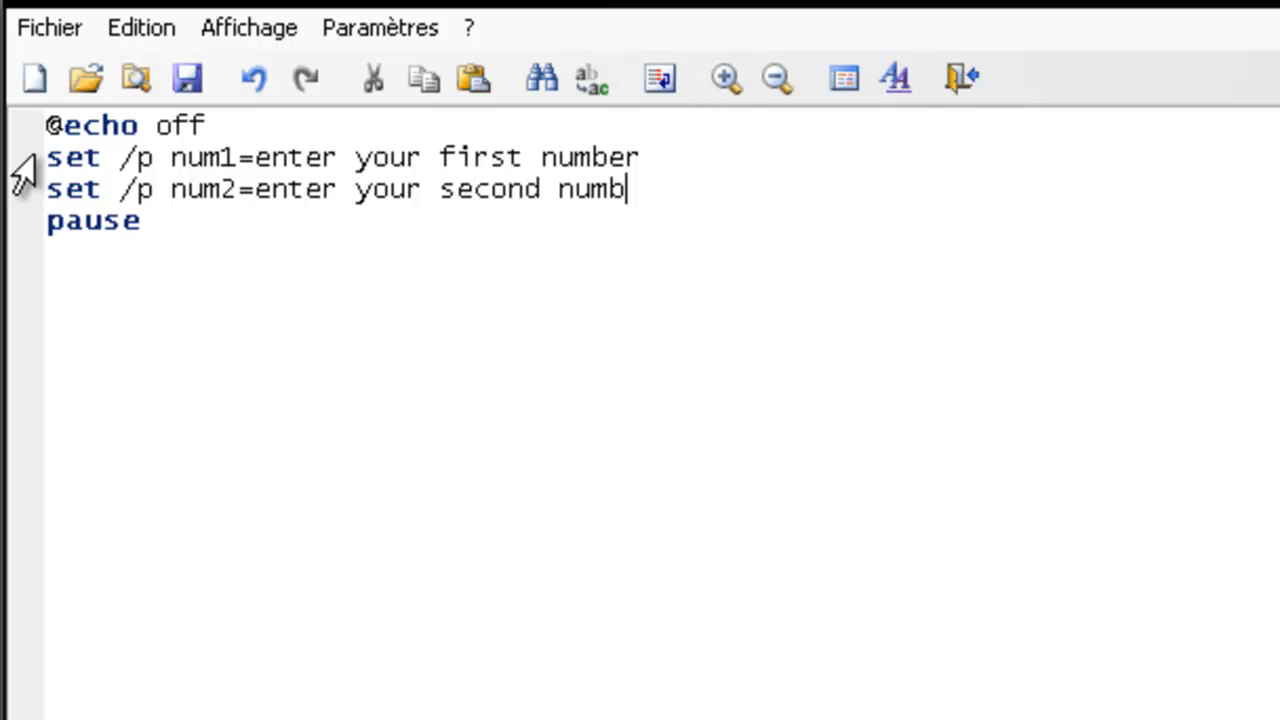
pyautogui.write('er')
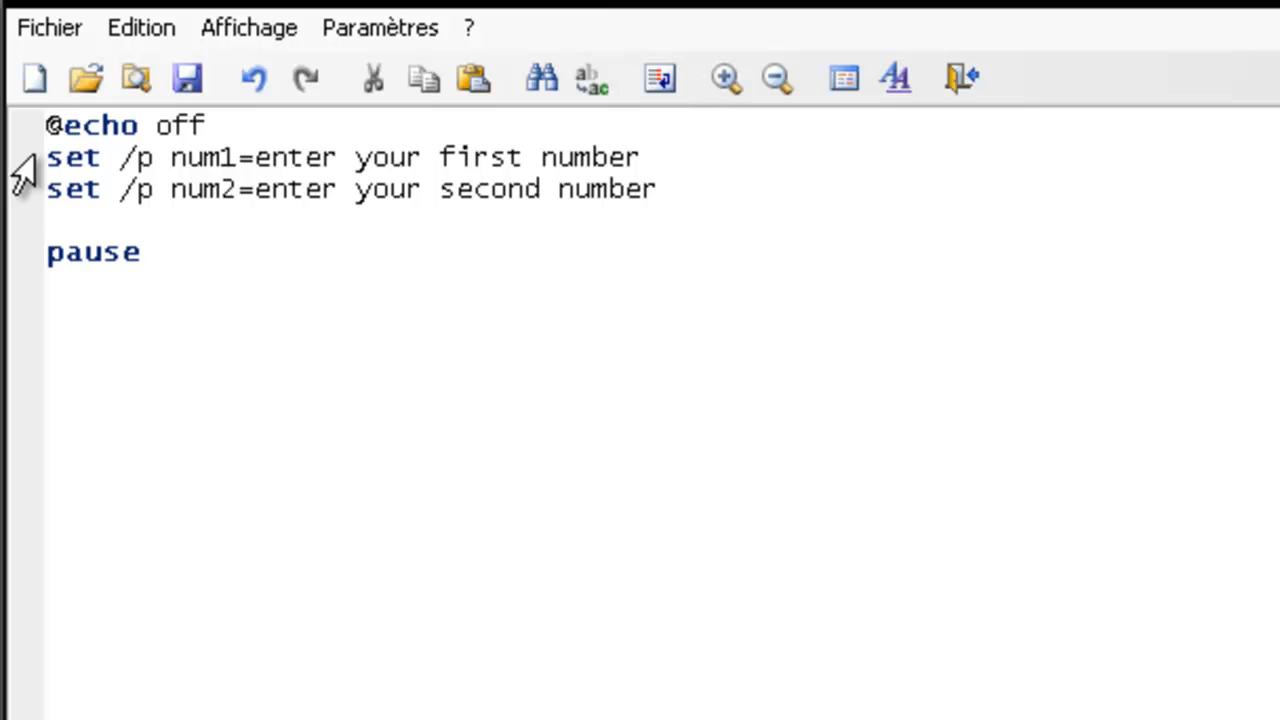
# Write 'set /a total=%num1%+%num2%' above the pause line, fixing a stray character.
pyautogui.write('set /')
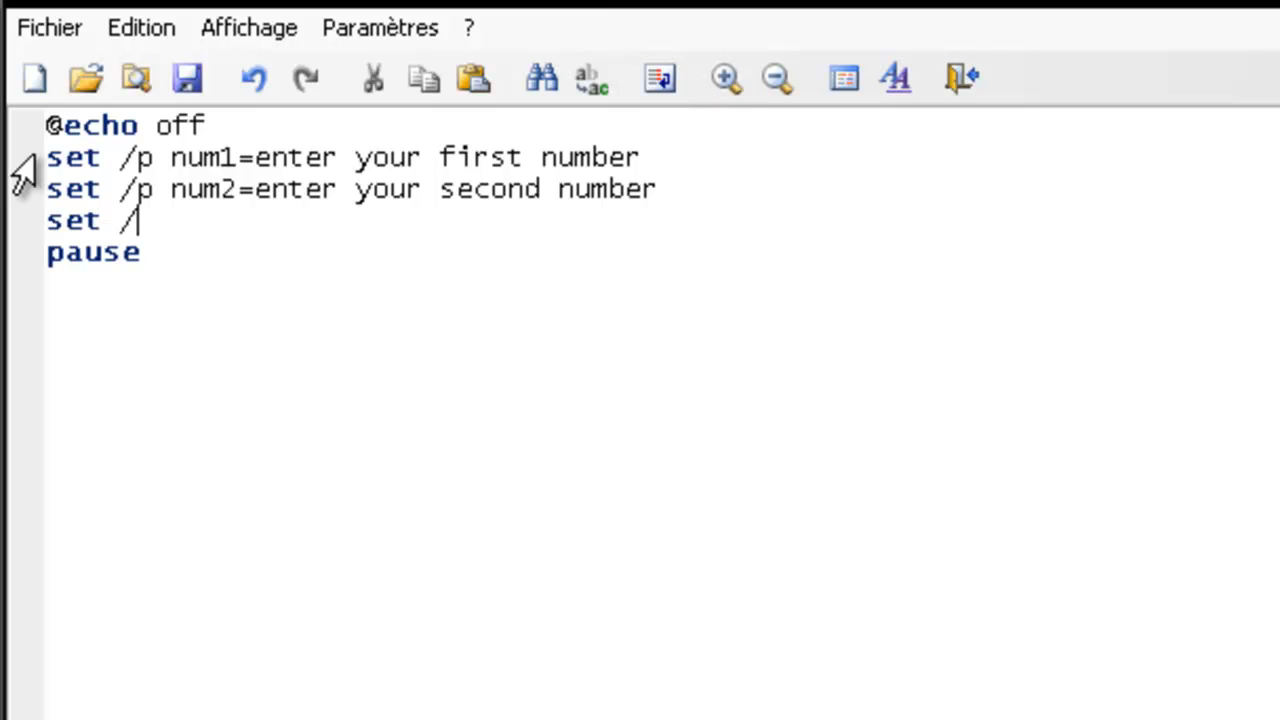
pyautogui.write('a')
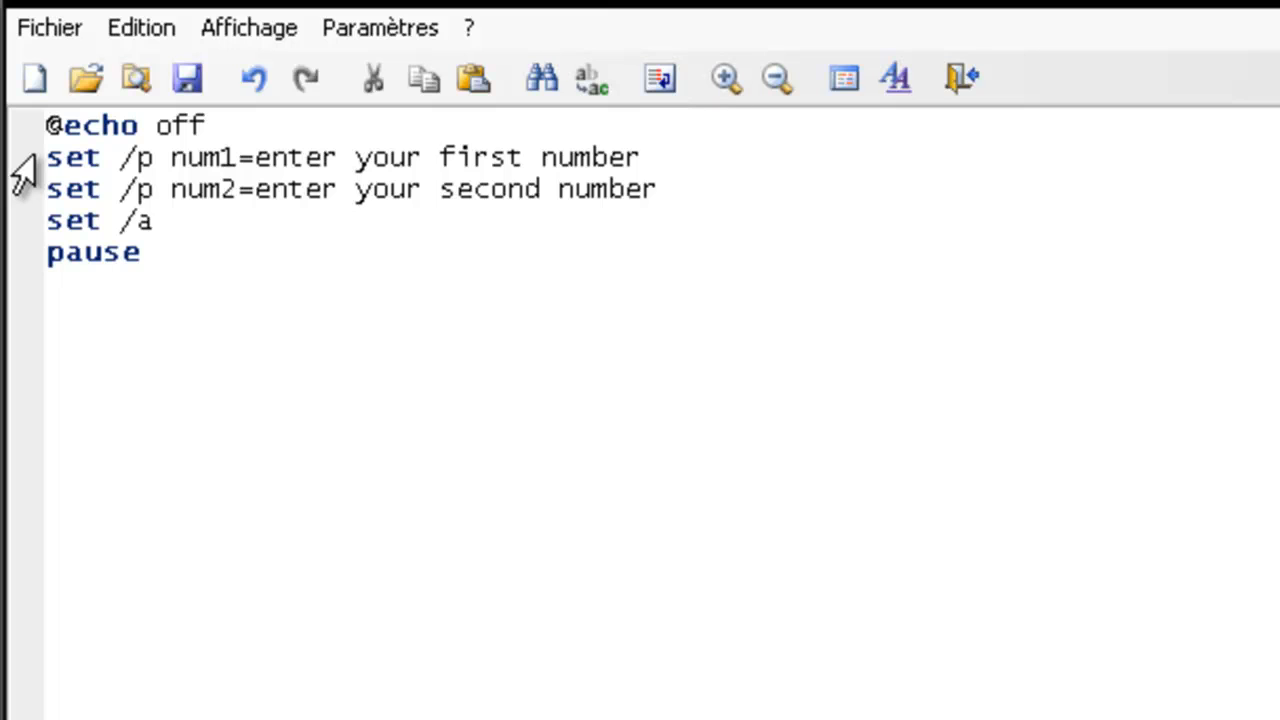
pyautogui.write('t')
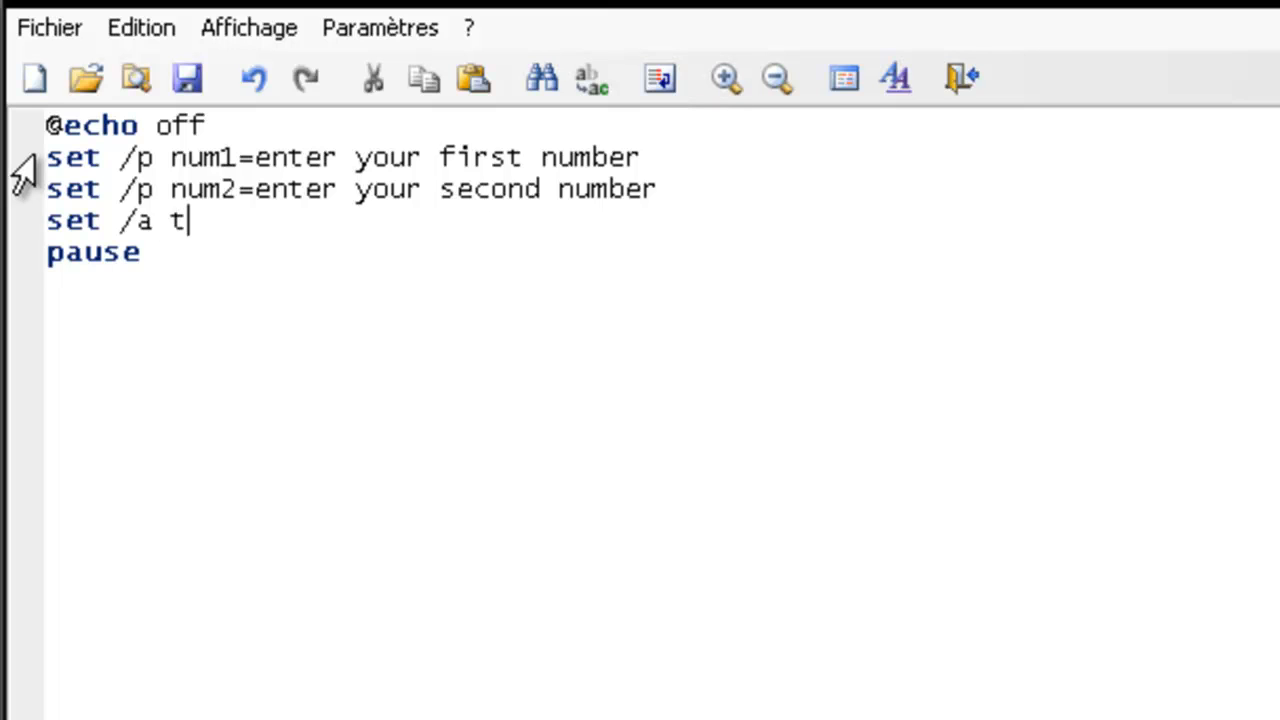
pyautogui.write('ot')
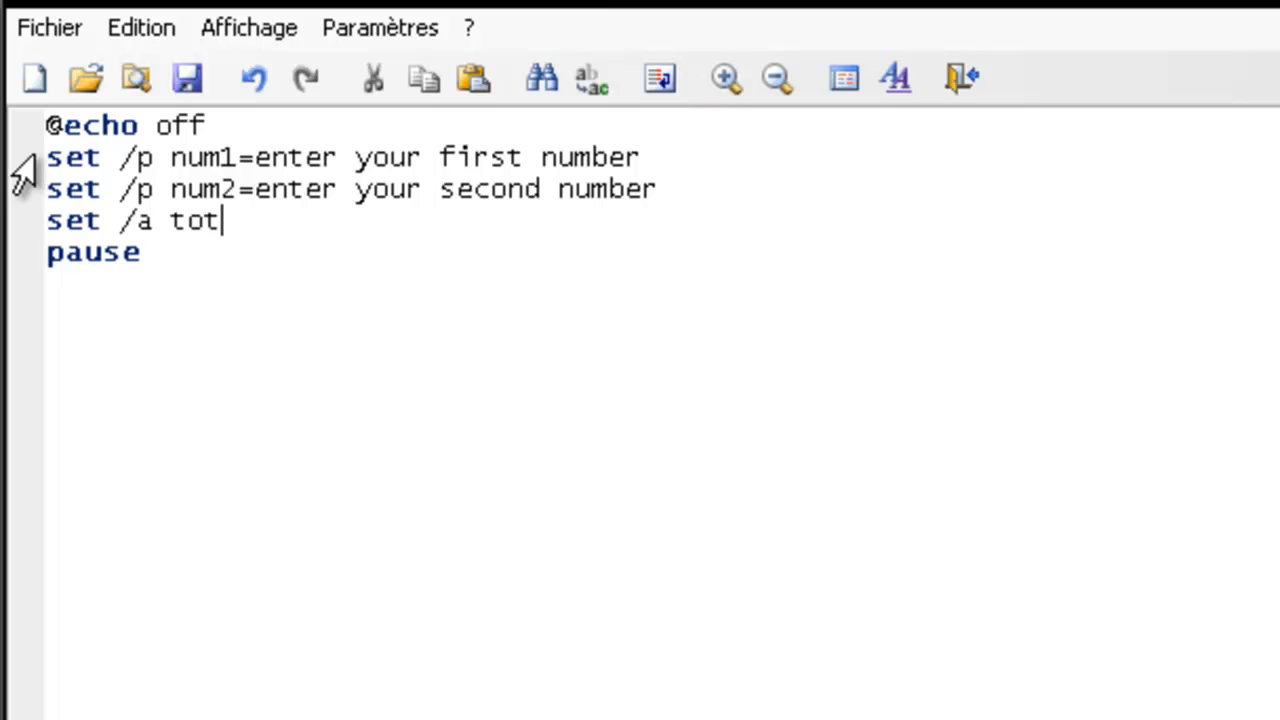
pyautogui.write('al')
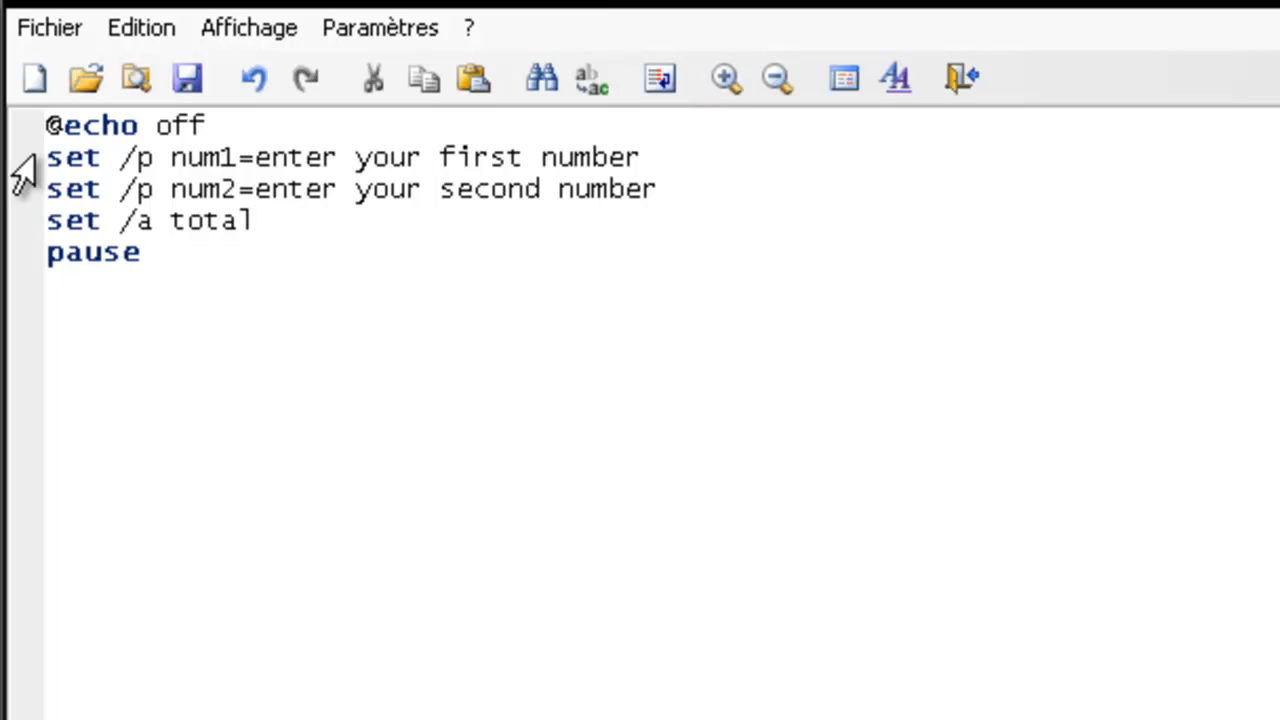
pyautogui.write('=')
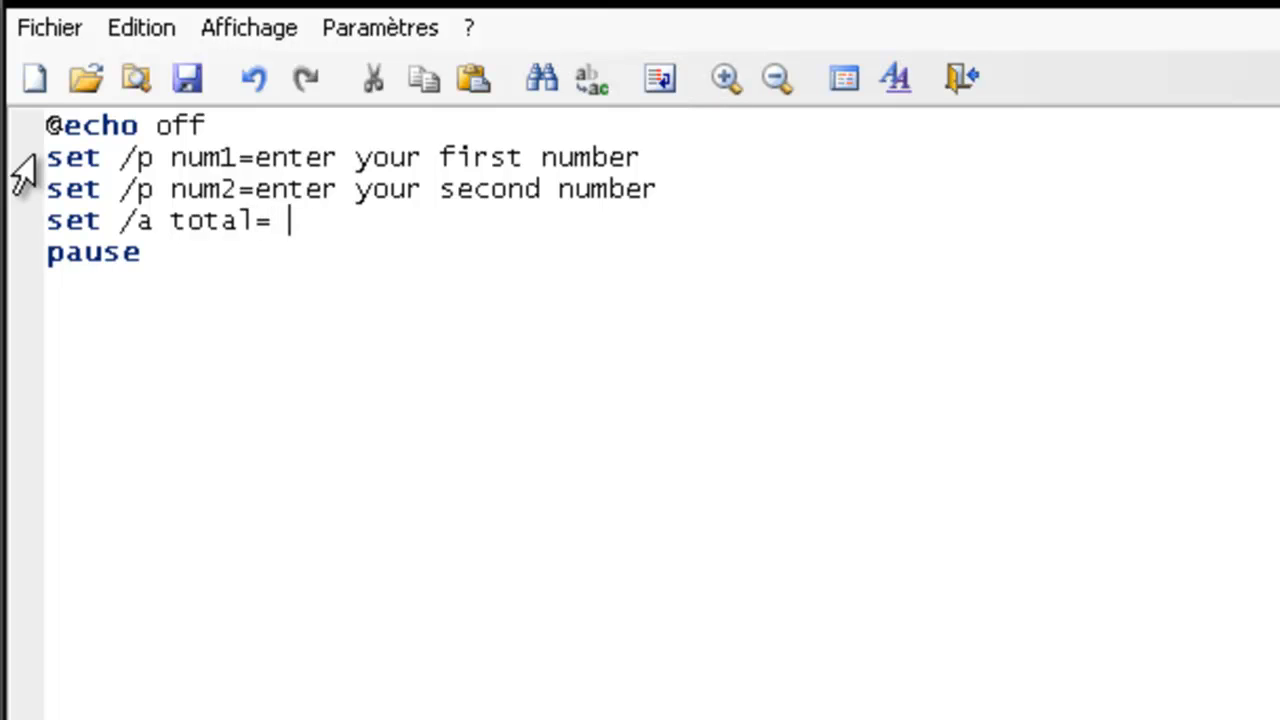
pyautogui.write('%')
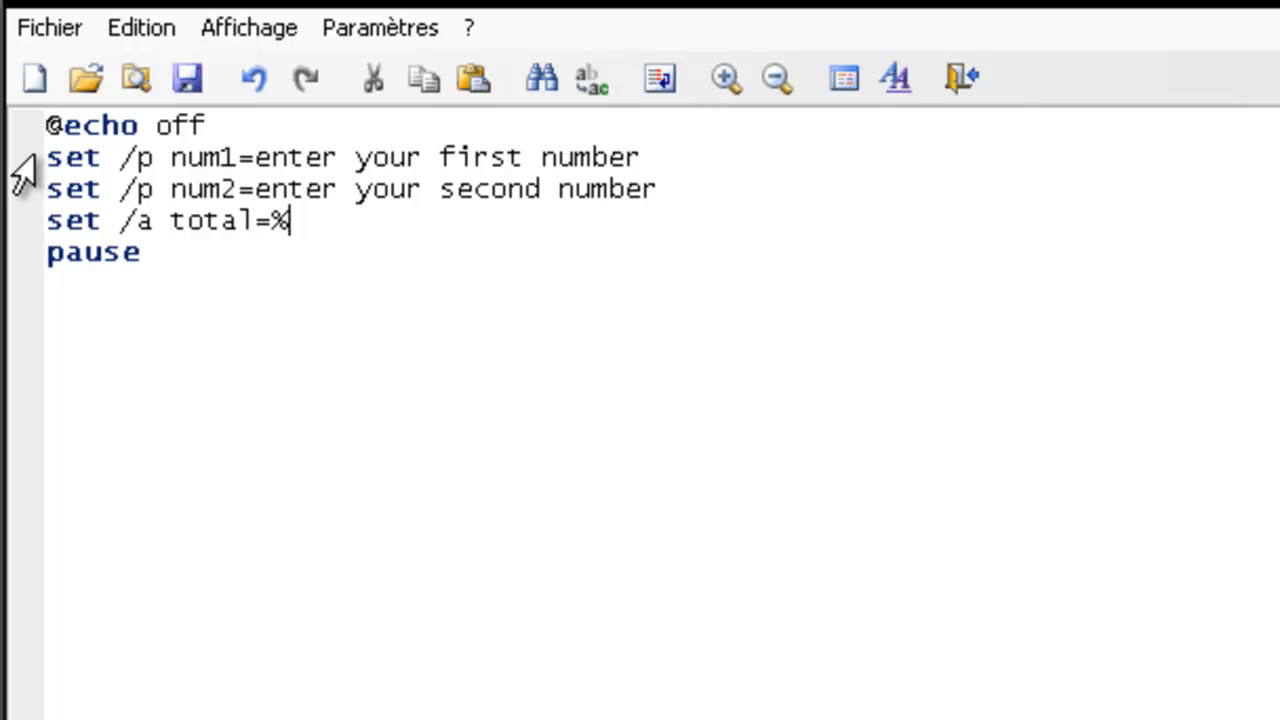
pyautogui.write('num1')
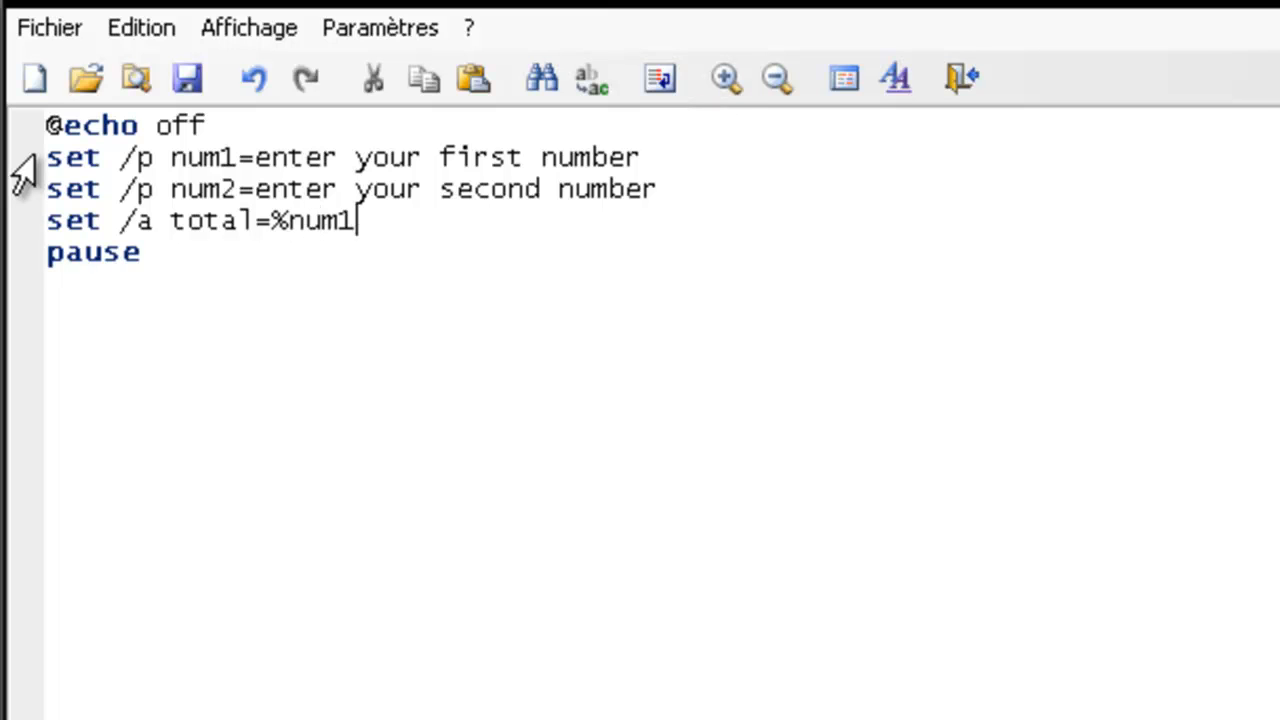
pyautogui.write('%')
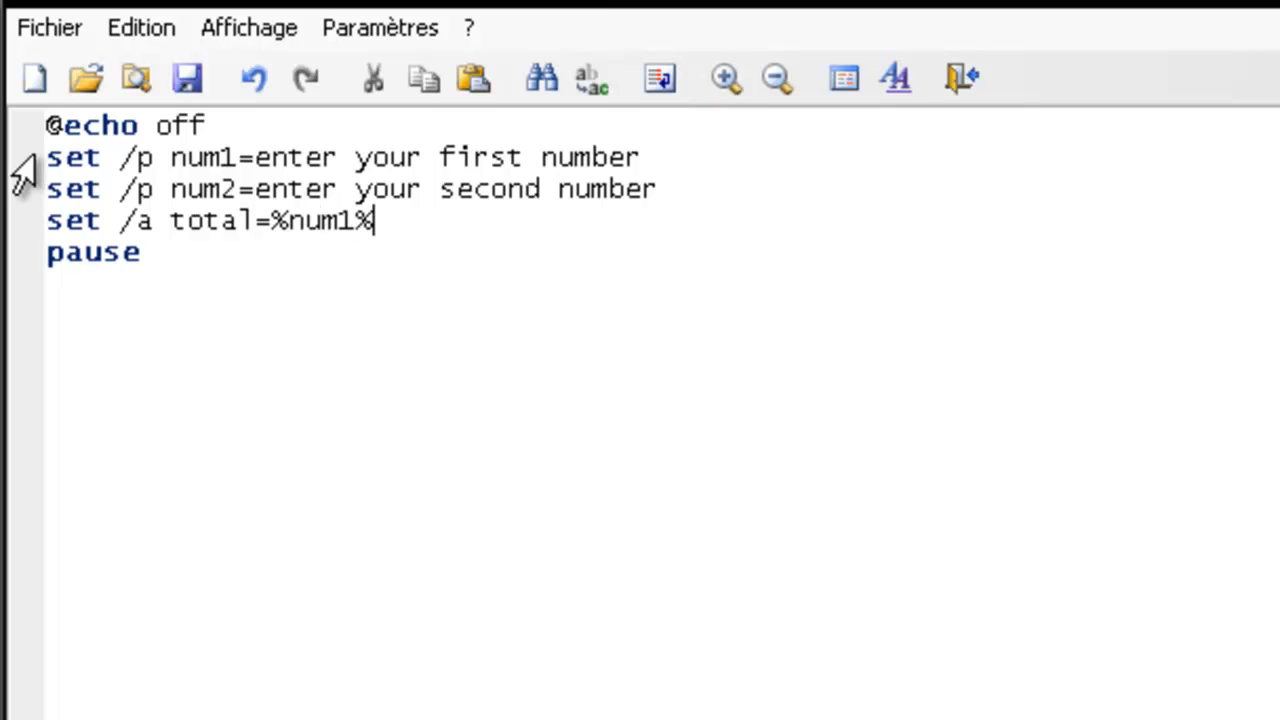
pyautogui.write('+')
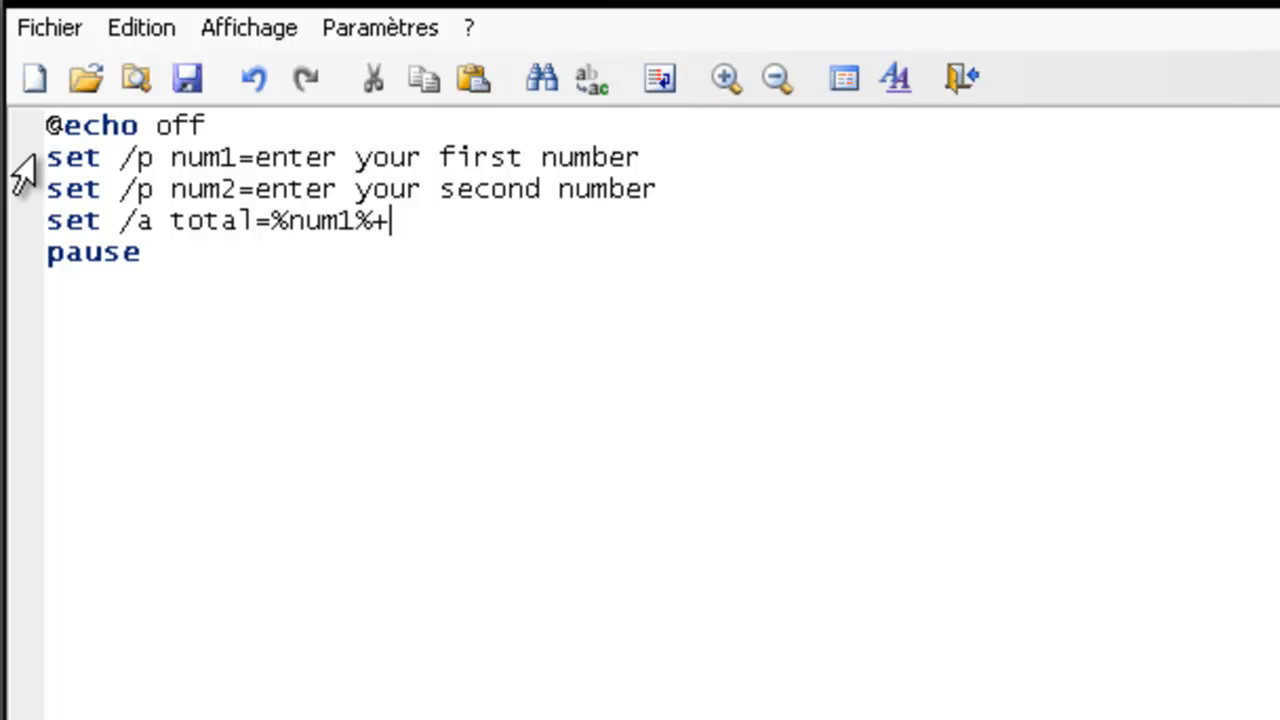
pyautogui.write('%n')
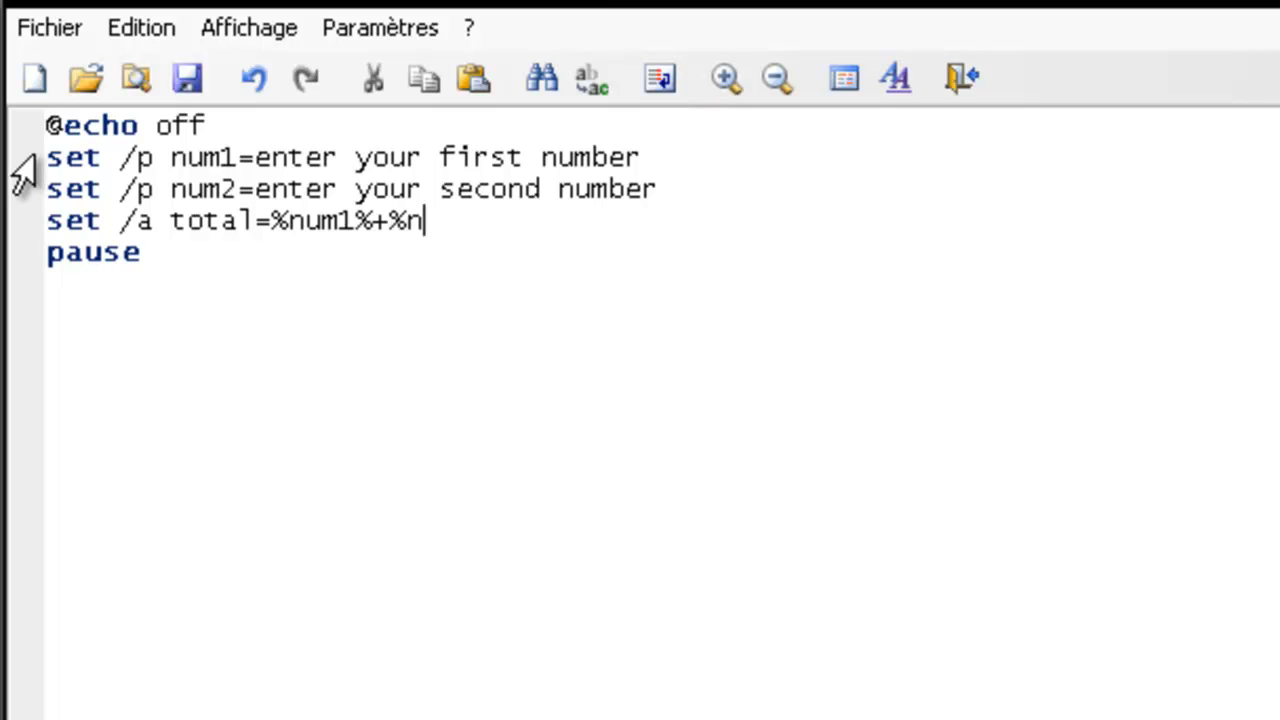
pyautogui.write('um21')
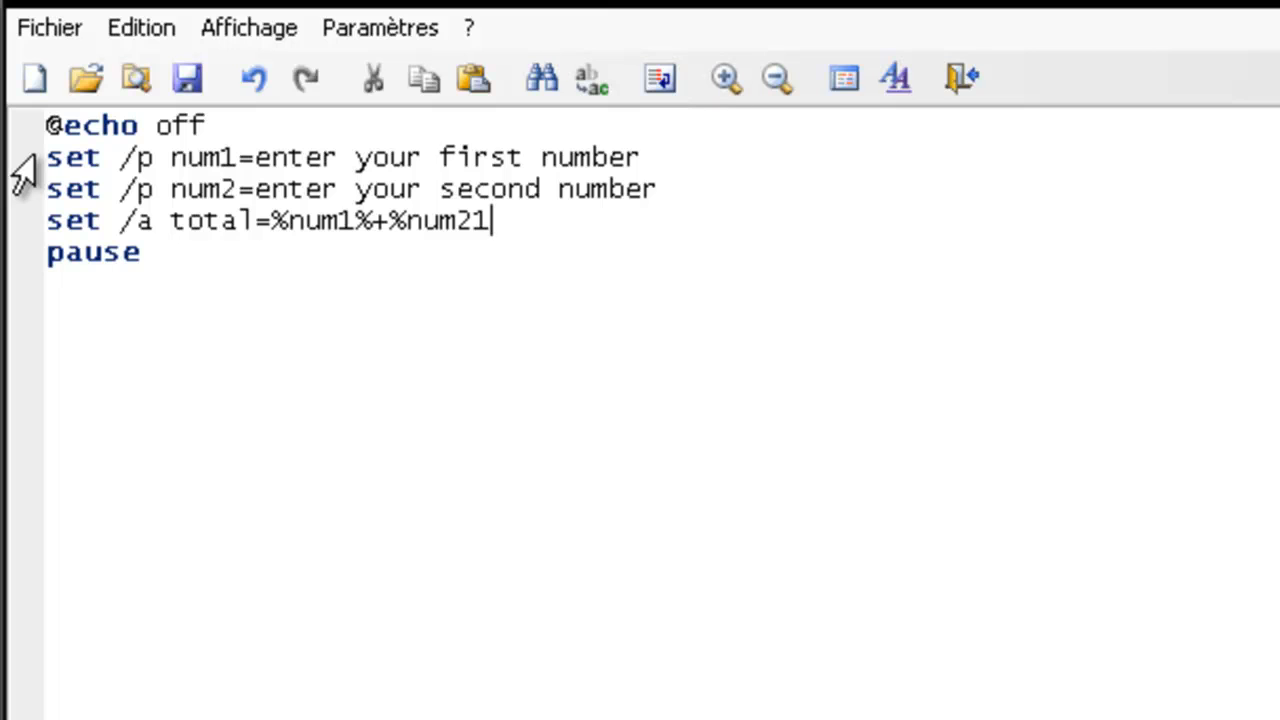
pyautogui.press('Backspace')
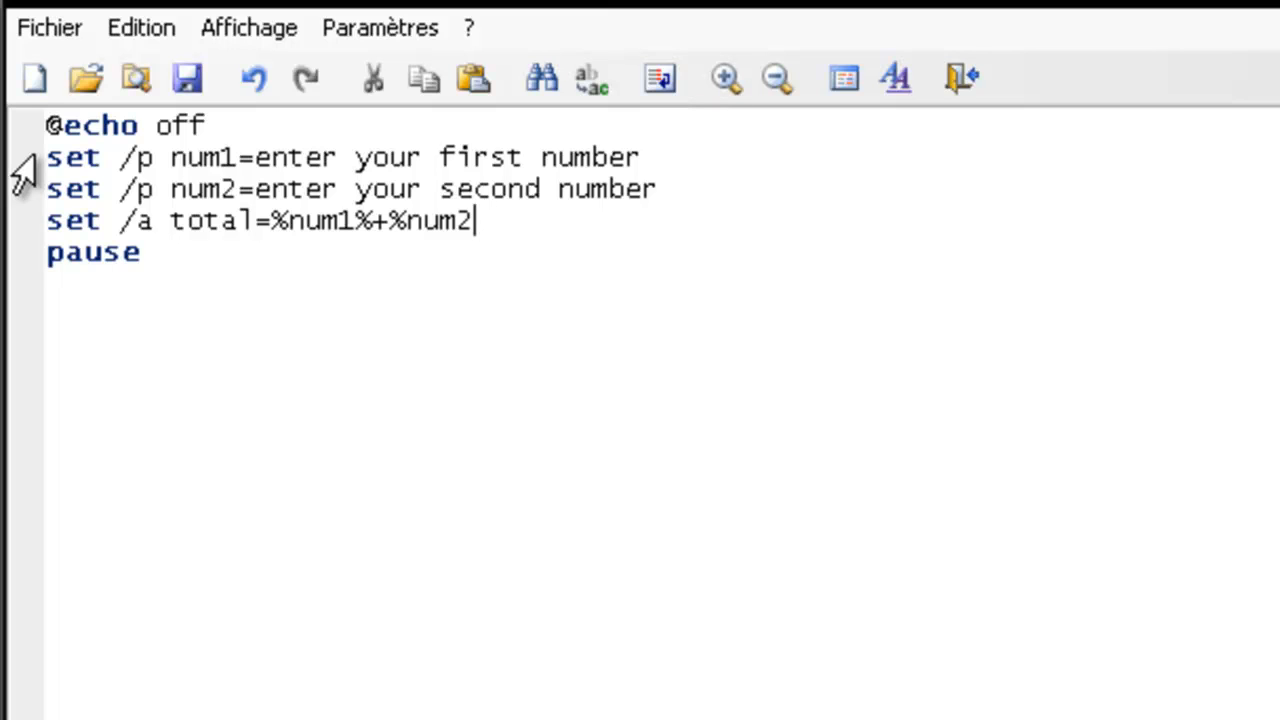
pyautogui.write('%')
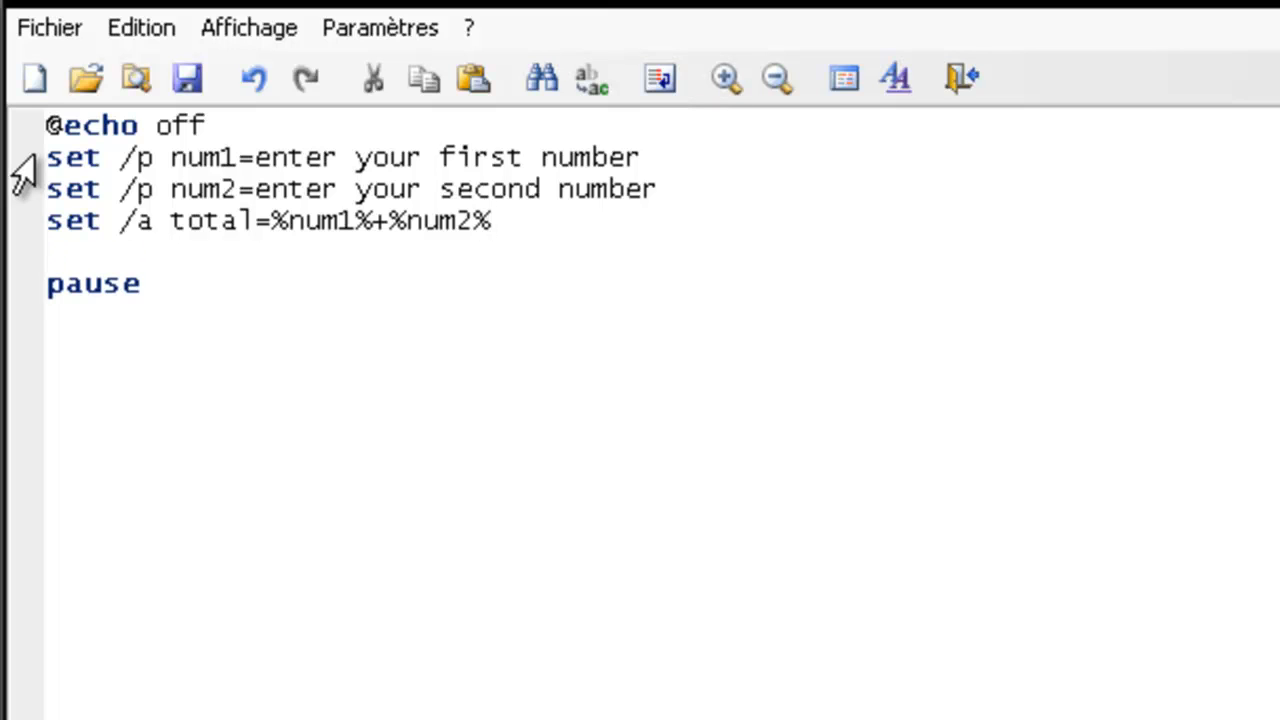
# Write 'echo %num1% + %num2% = %total%' above the pause line.
pyautogui.write('echo')
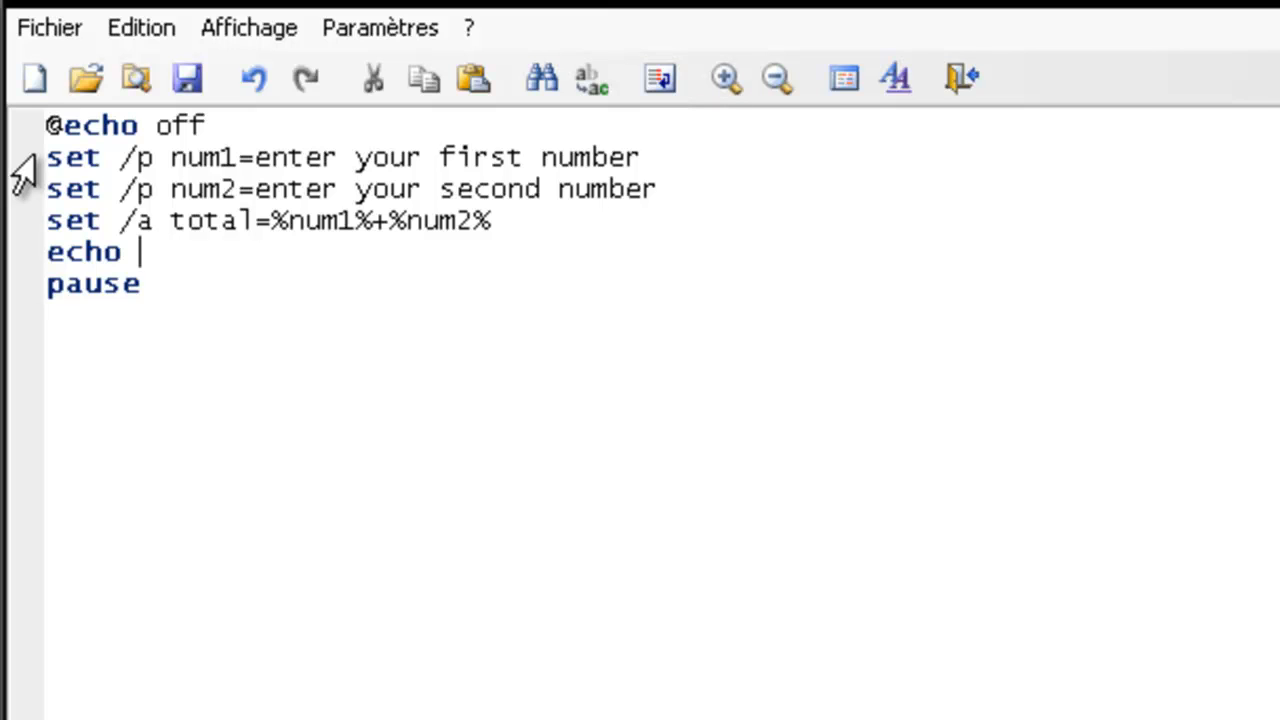
pyautogui.write('%')
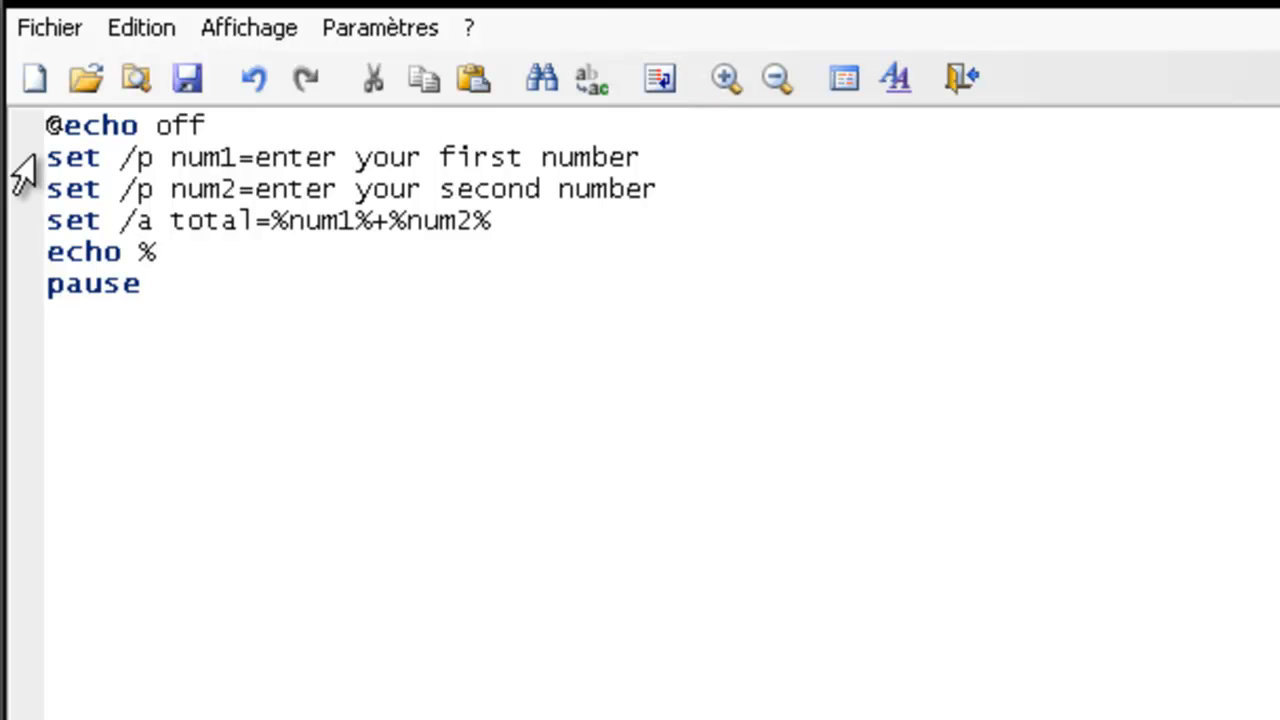
pyautogui.write('number')
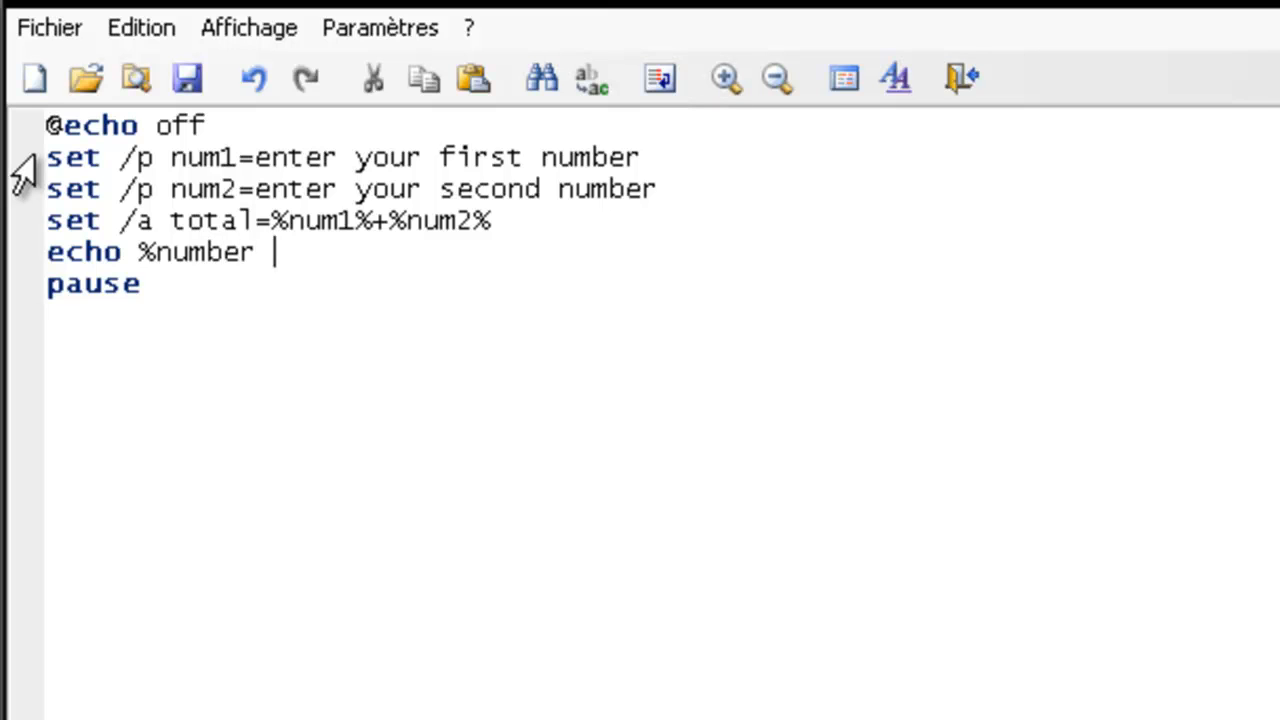
pyautogui.press('BackSpace')
pyautogui.write('1%')
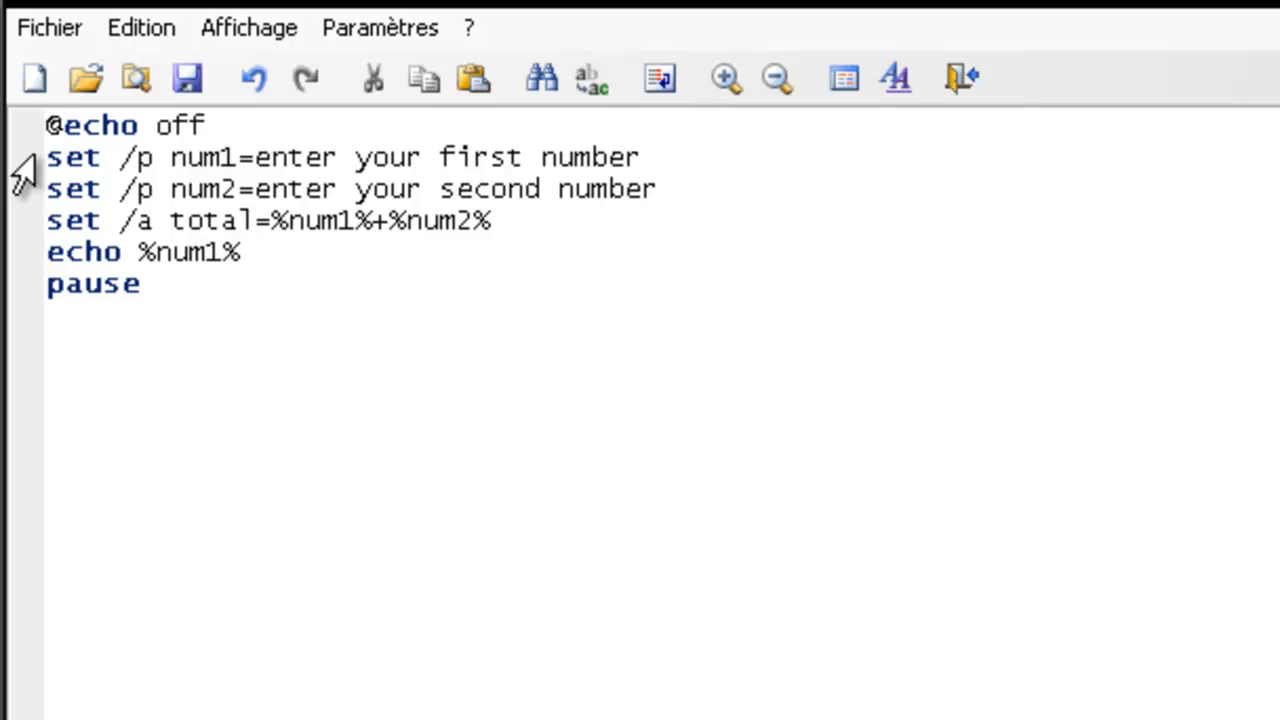
pyautogui.write('+')
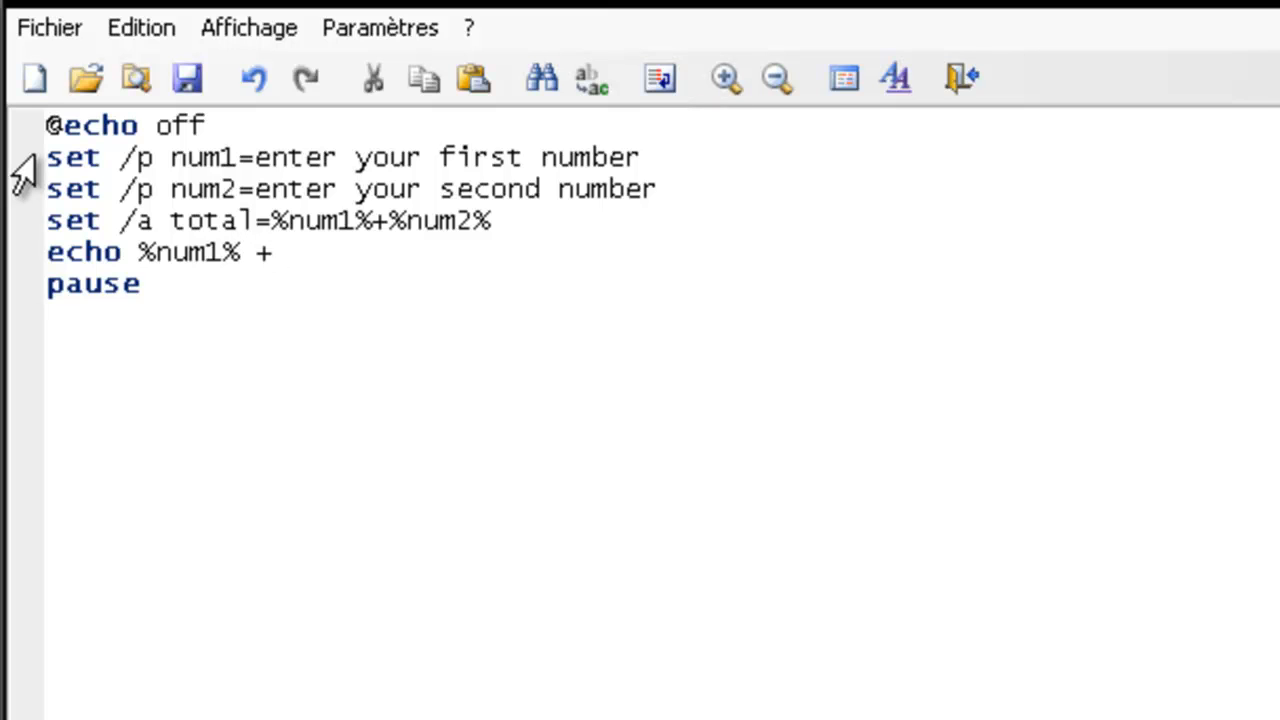
pyautogui.write('%')
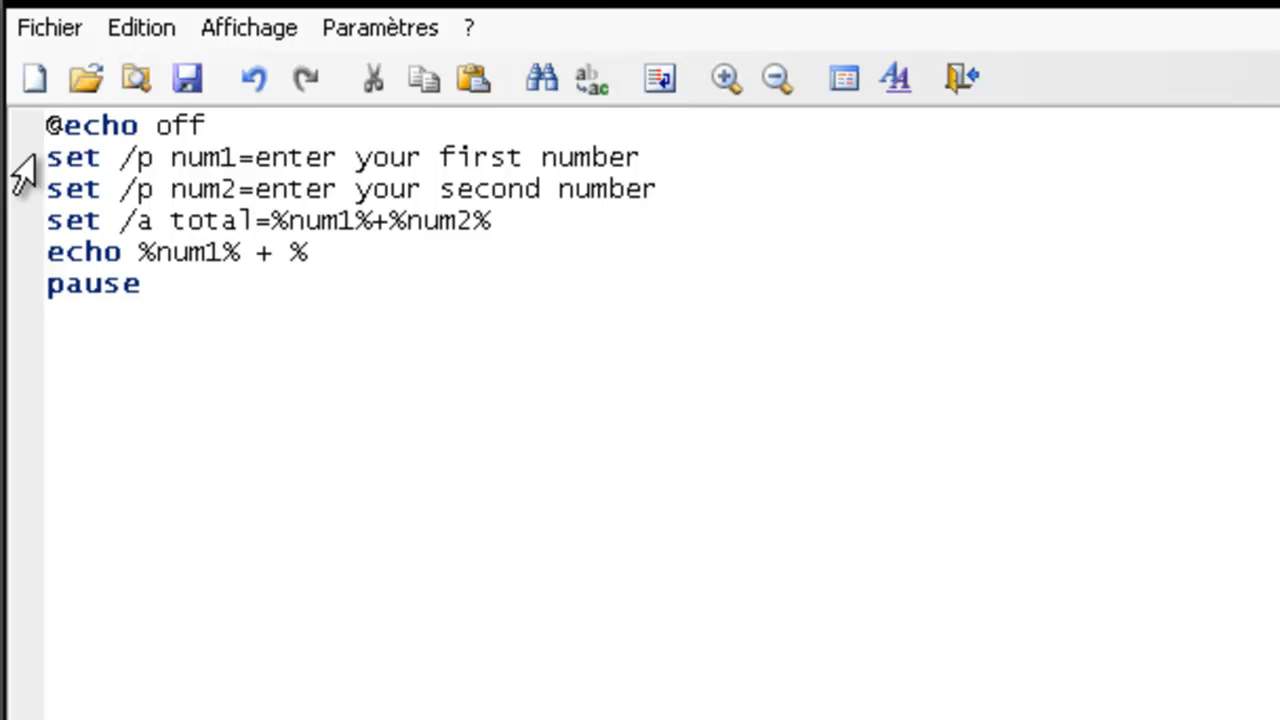
pyautogui.write('num')
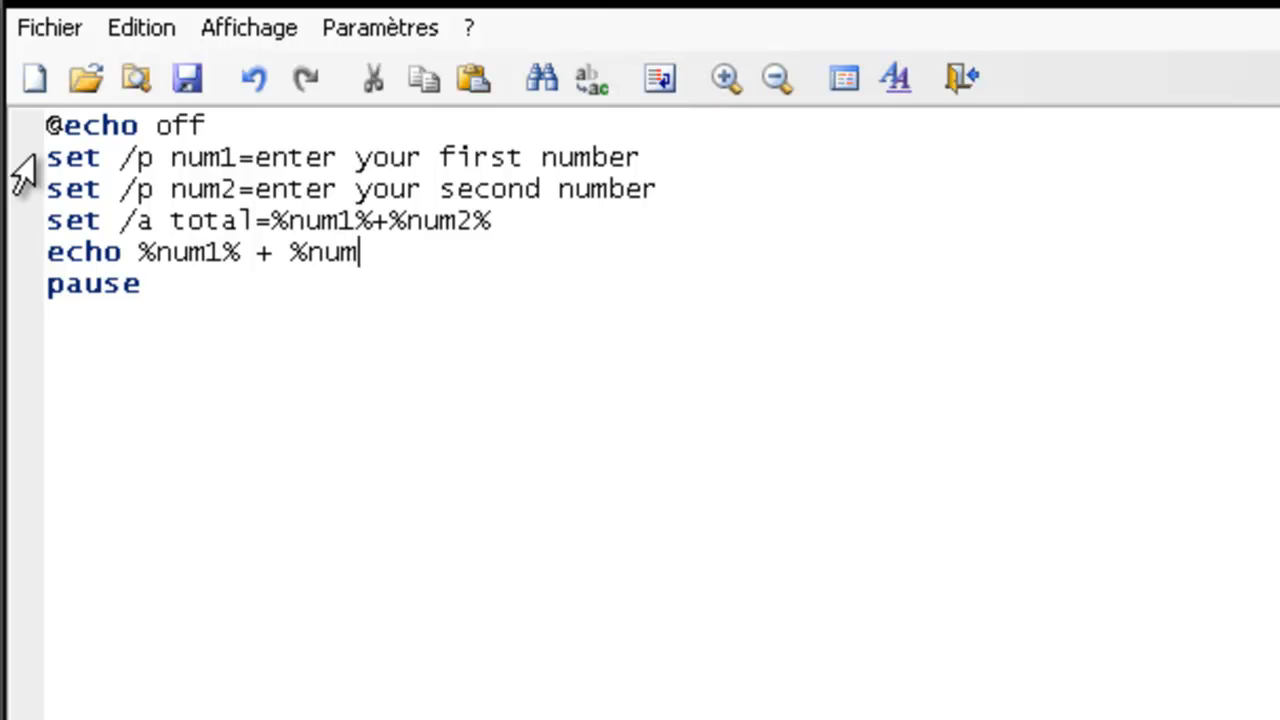
pyautogui.write('2%')
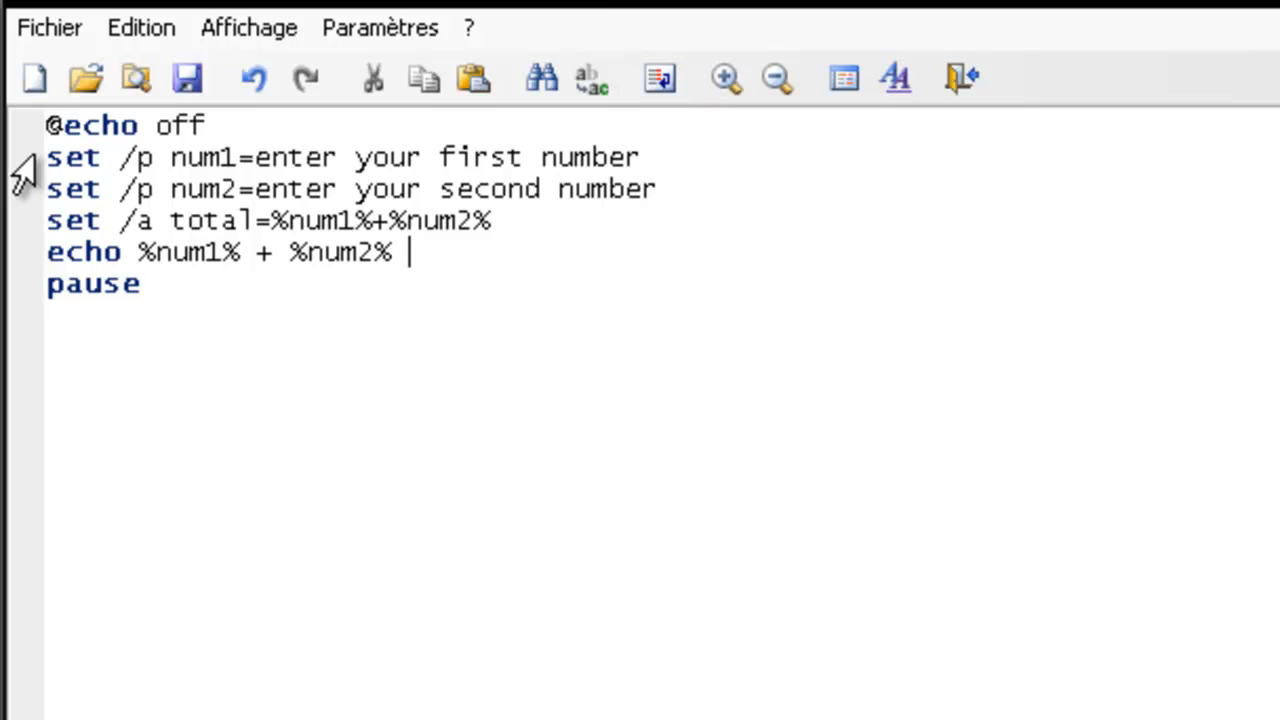
pyautogui.write('=')
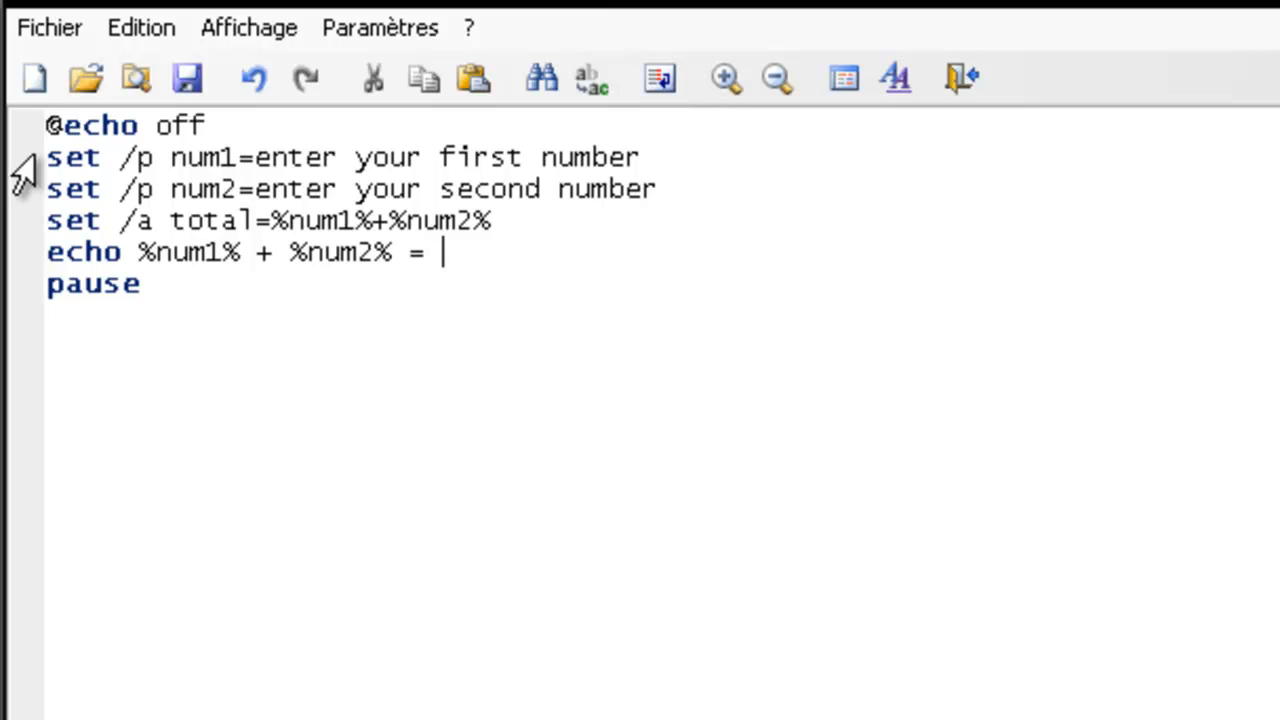
pyautogui.write('%tol')
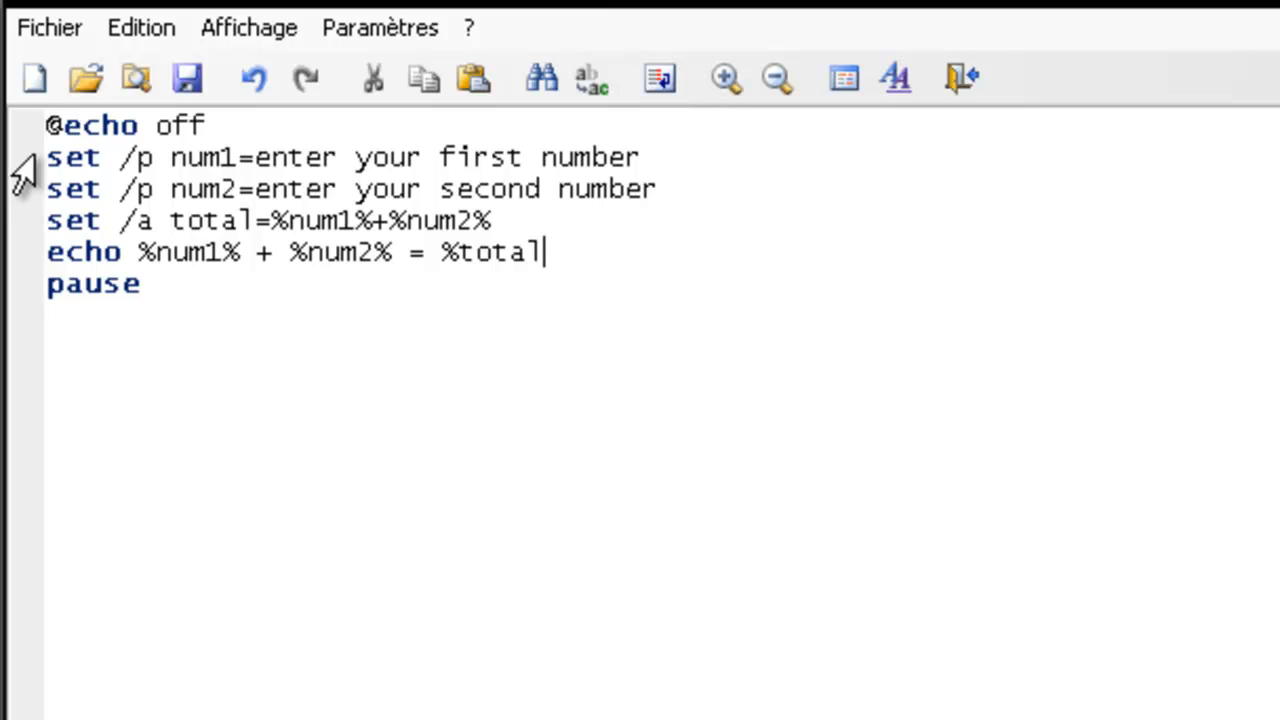
pyautogui.write('%')
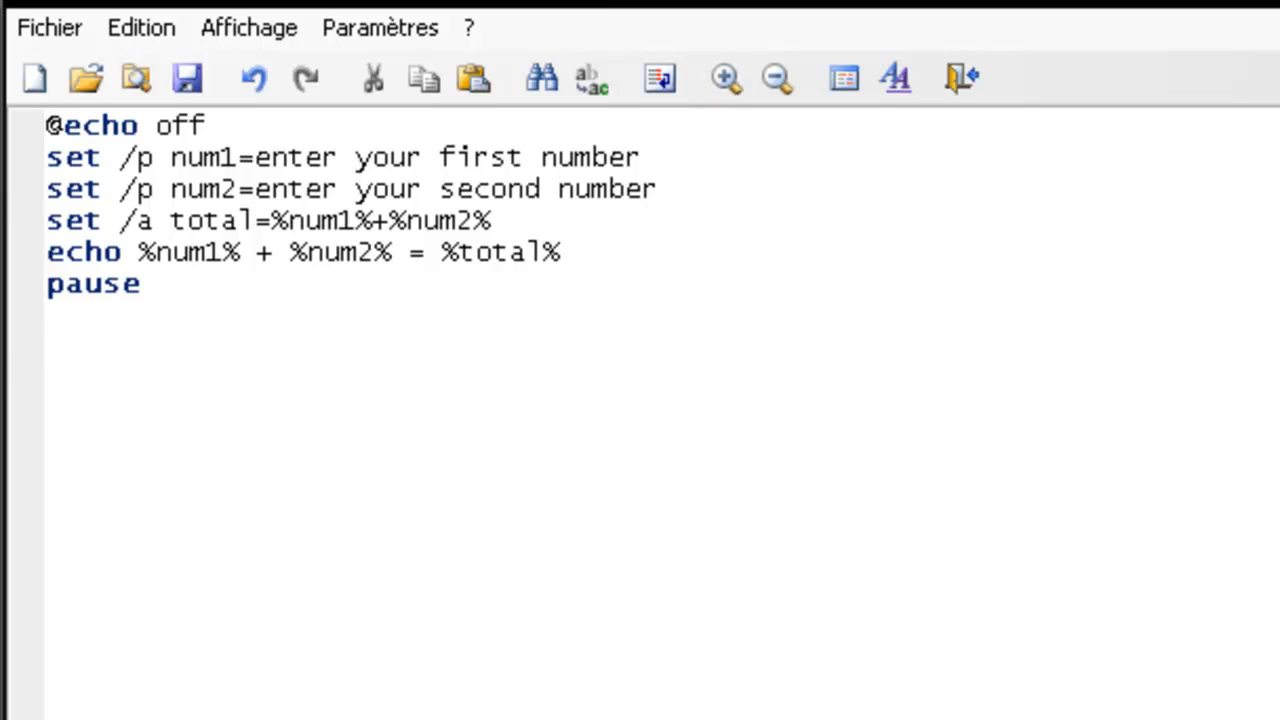
# Launch youtube.bat from Explorer so cmd shows the first-number prompt.
pyautogui.click(560, 252)
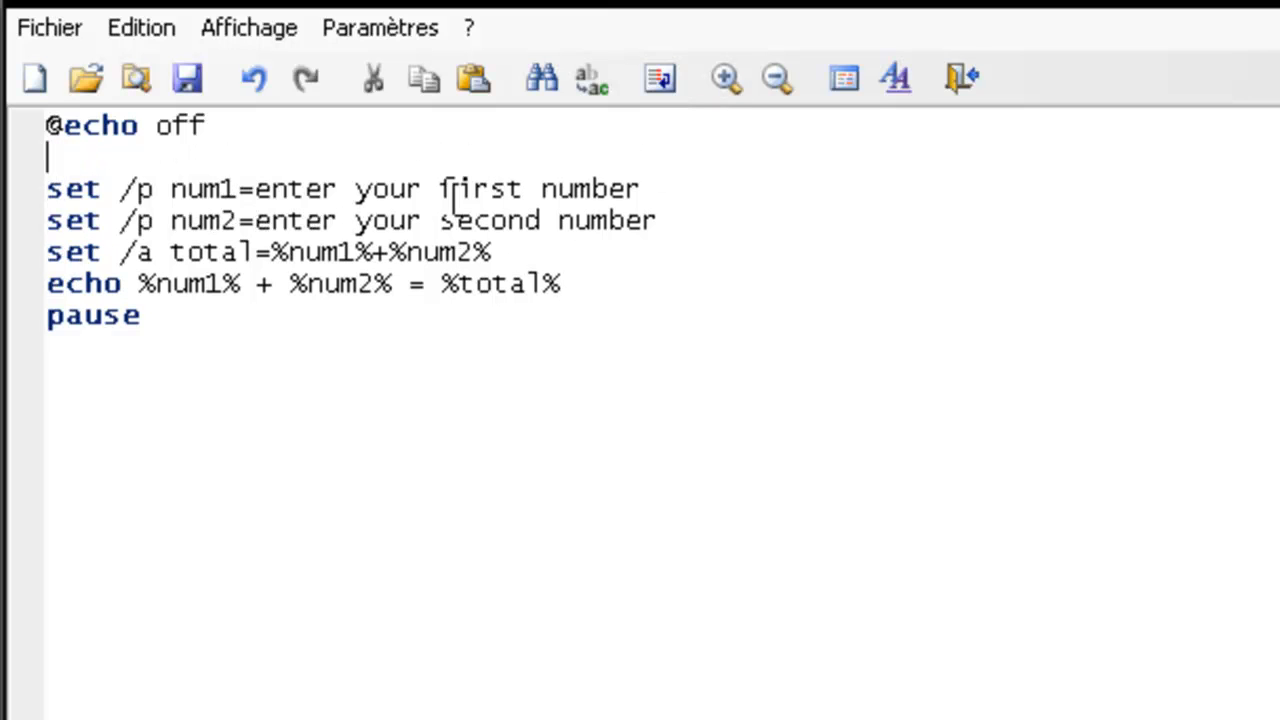
pyautogui.moveTo(252, 78)
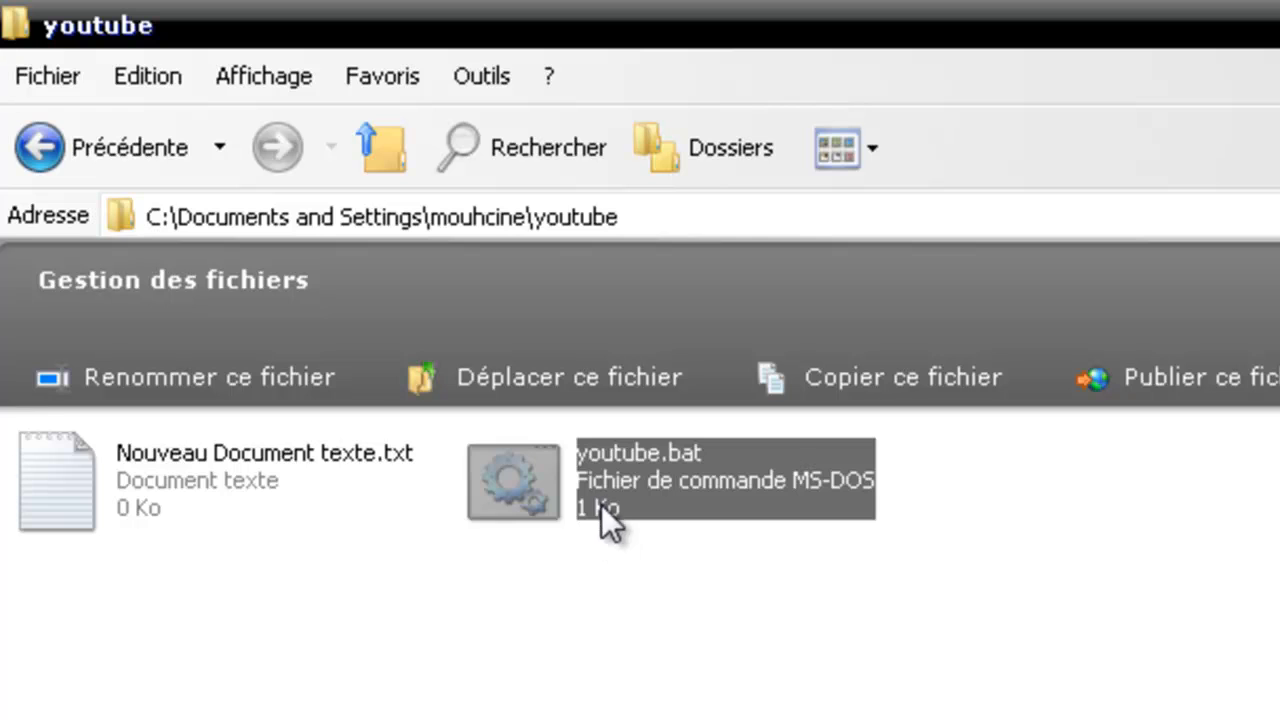
pyautogui.doubleClick(512, 480)
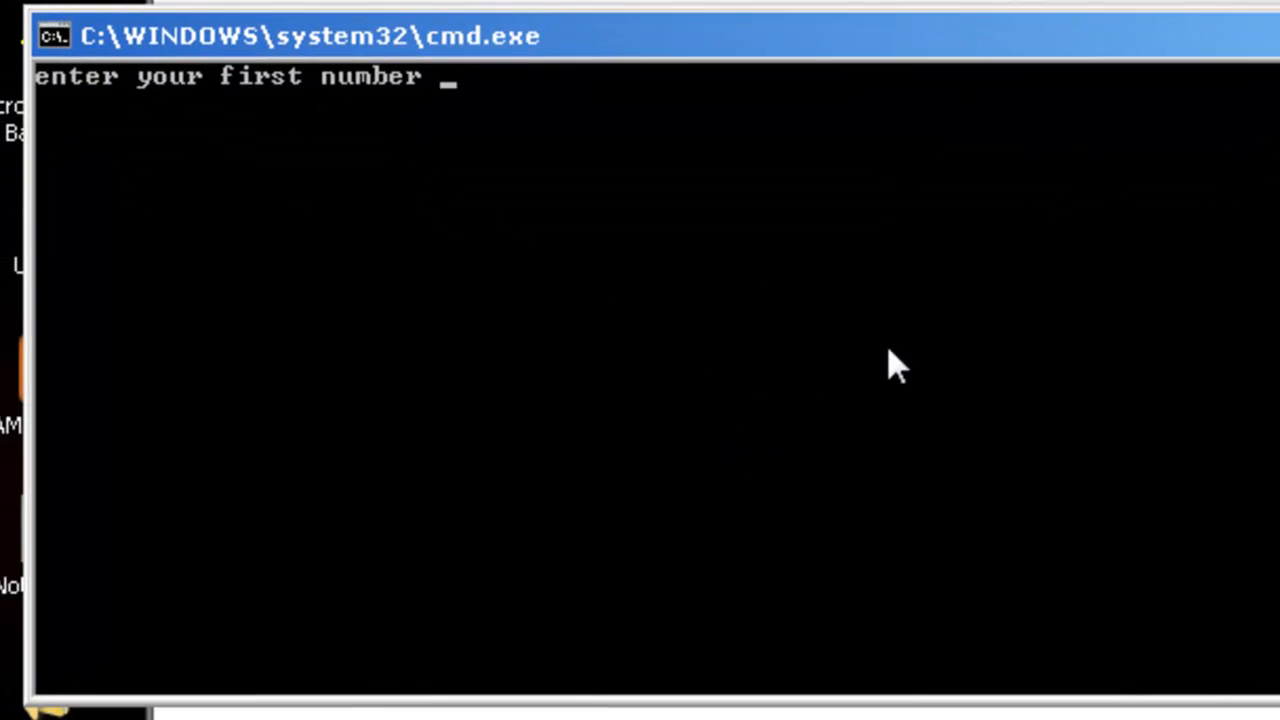
# Answer the prompts with 5 and 6 so the script prints 5 + 6 = 11.
pyautogui.write('5')
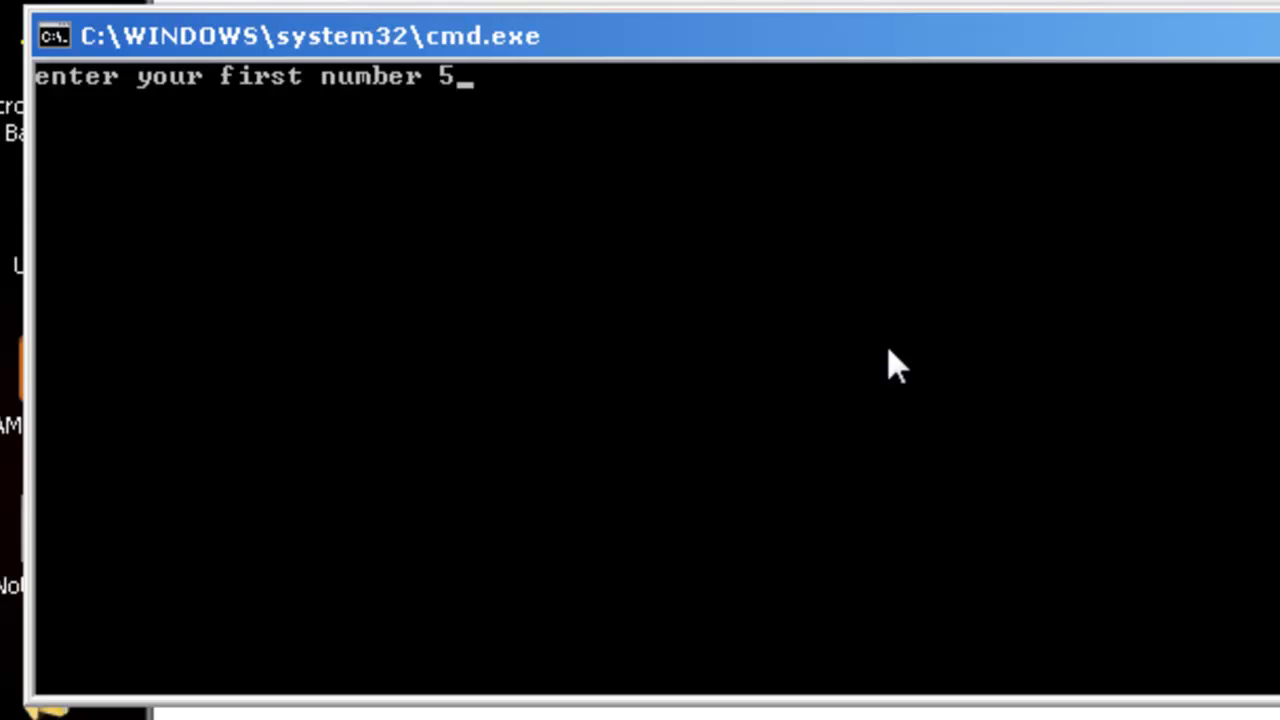
pyautogui.press('enter')
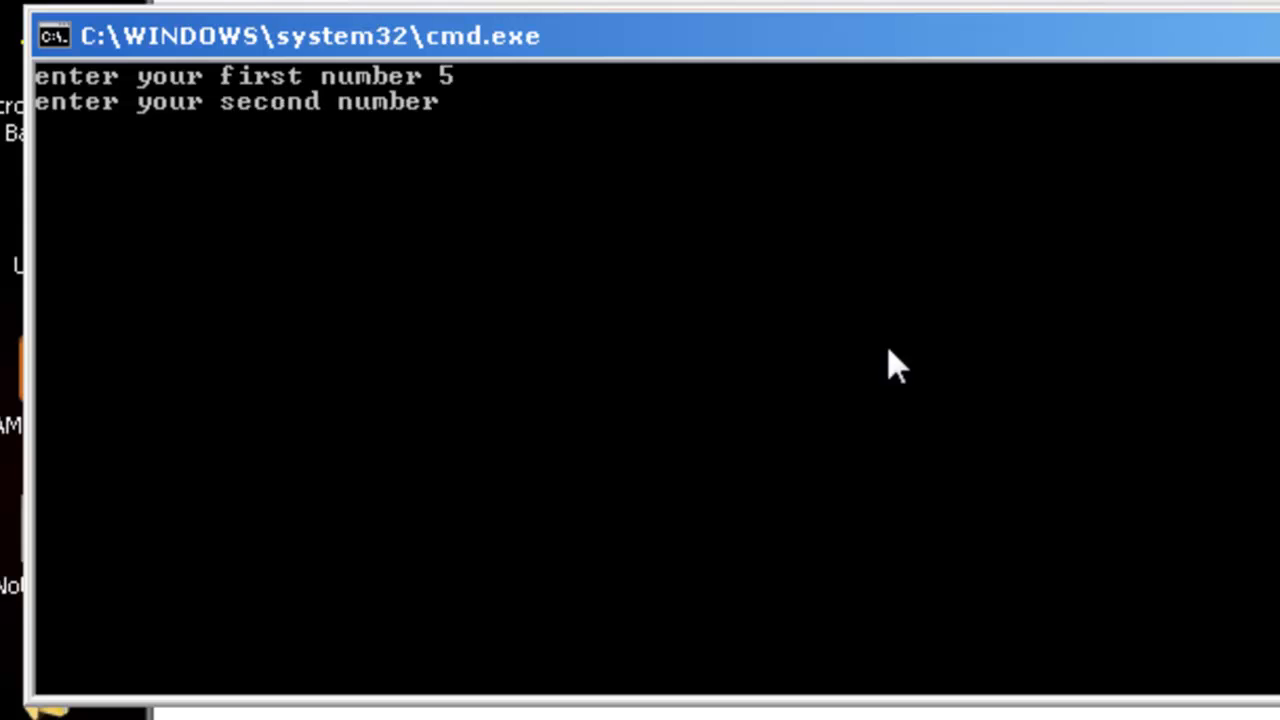
pyautogui.write('6')
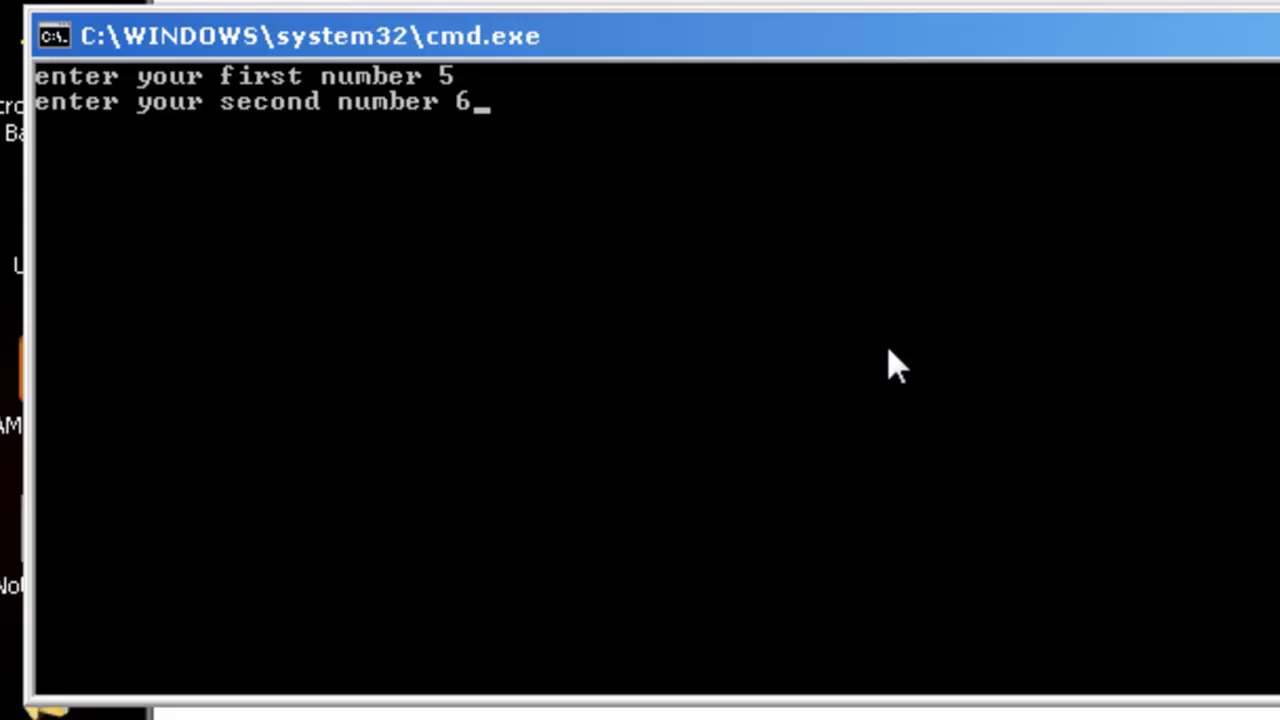
pyautogui.press('enter')
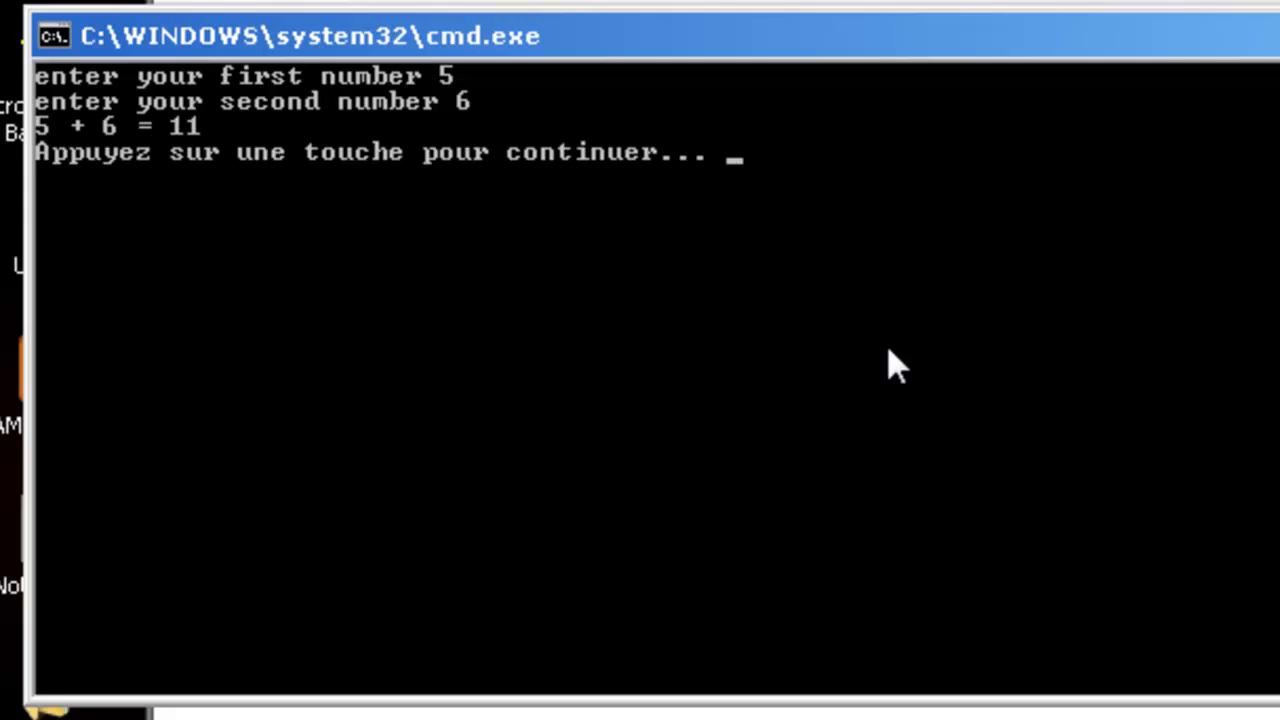
pyautogui.moveTo(120, 164)
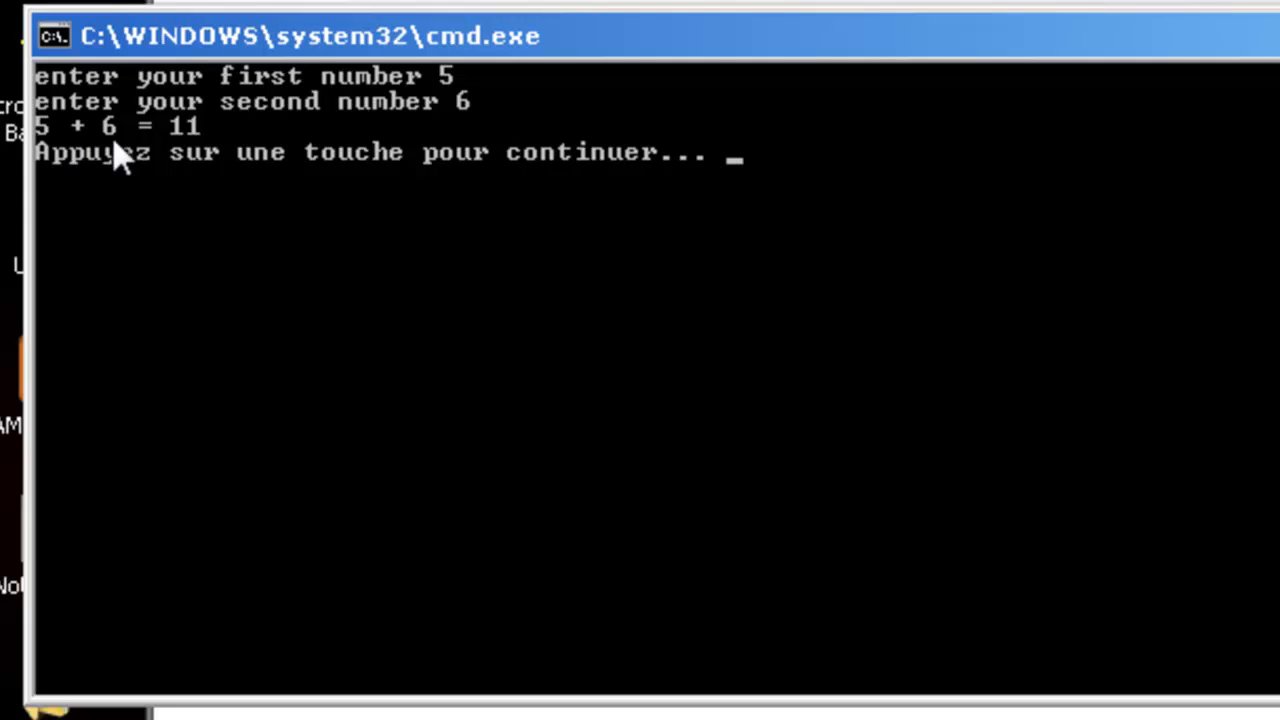
pyautogui.moveTo(224, 164)
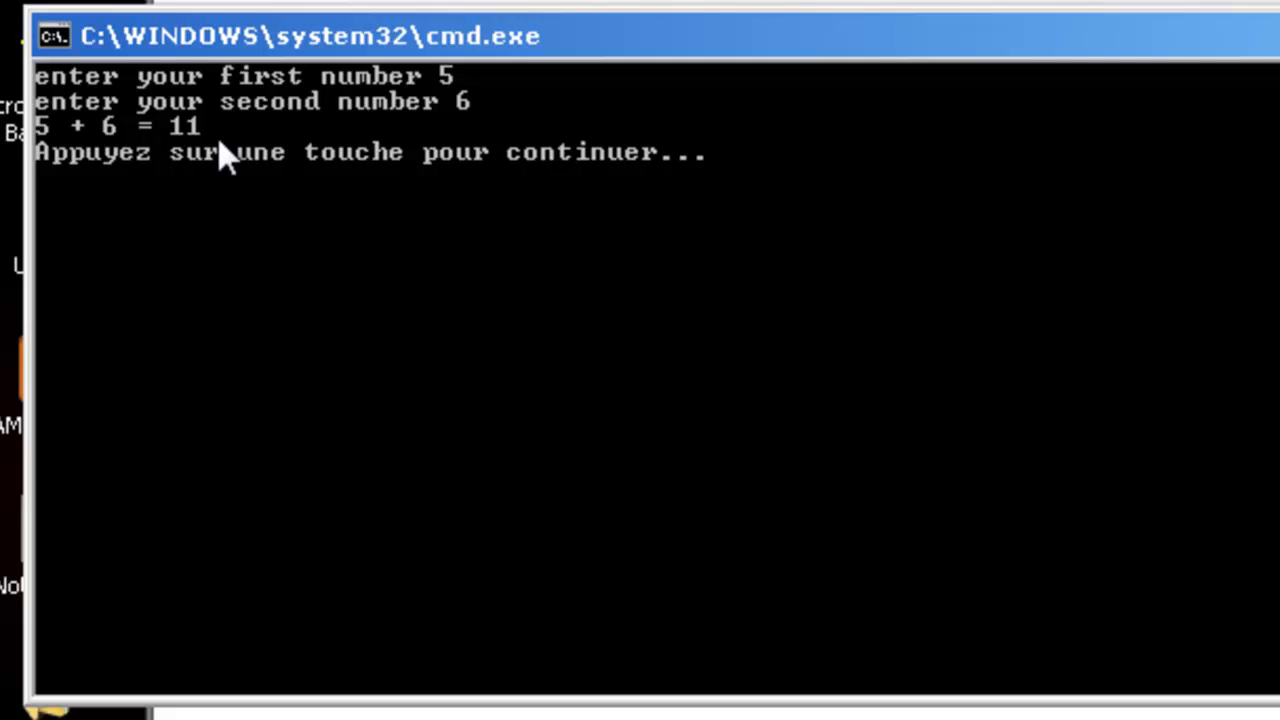
pyautogui.moveTo(352, 48)
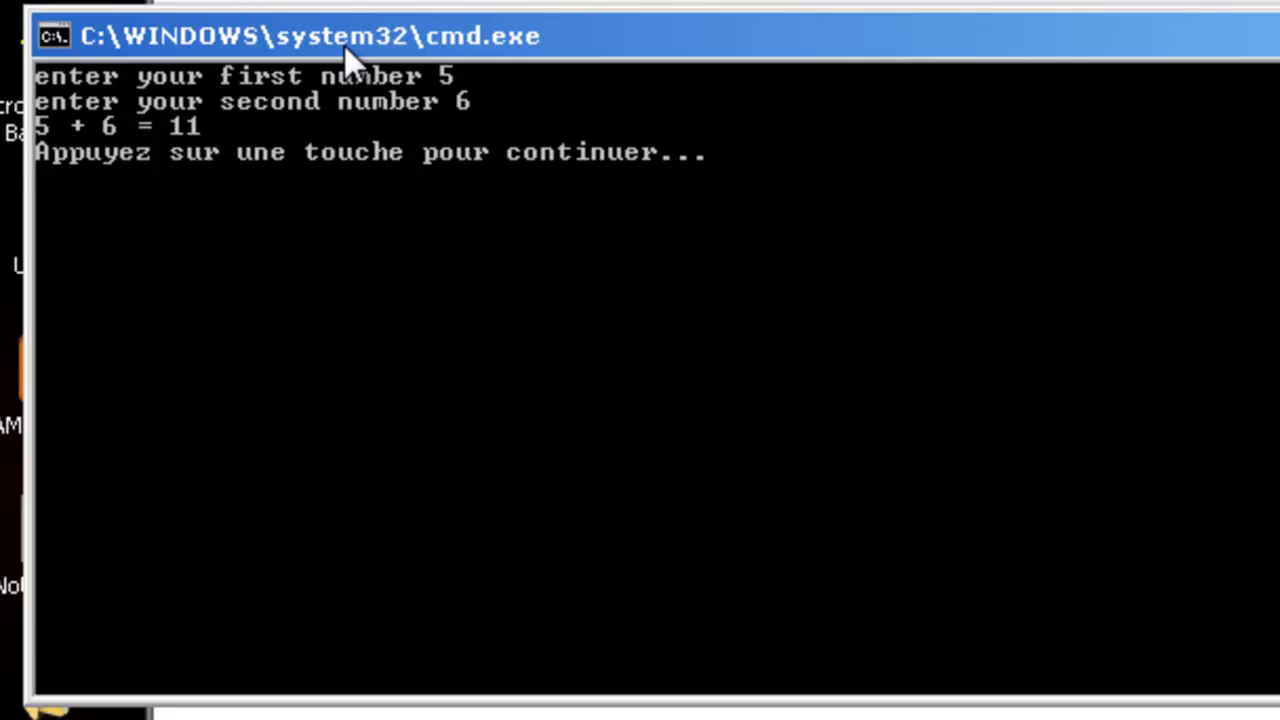